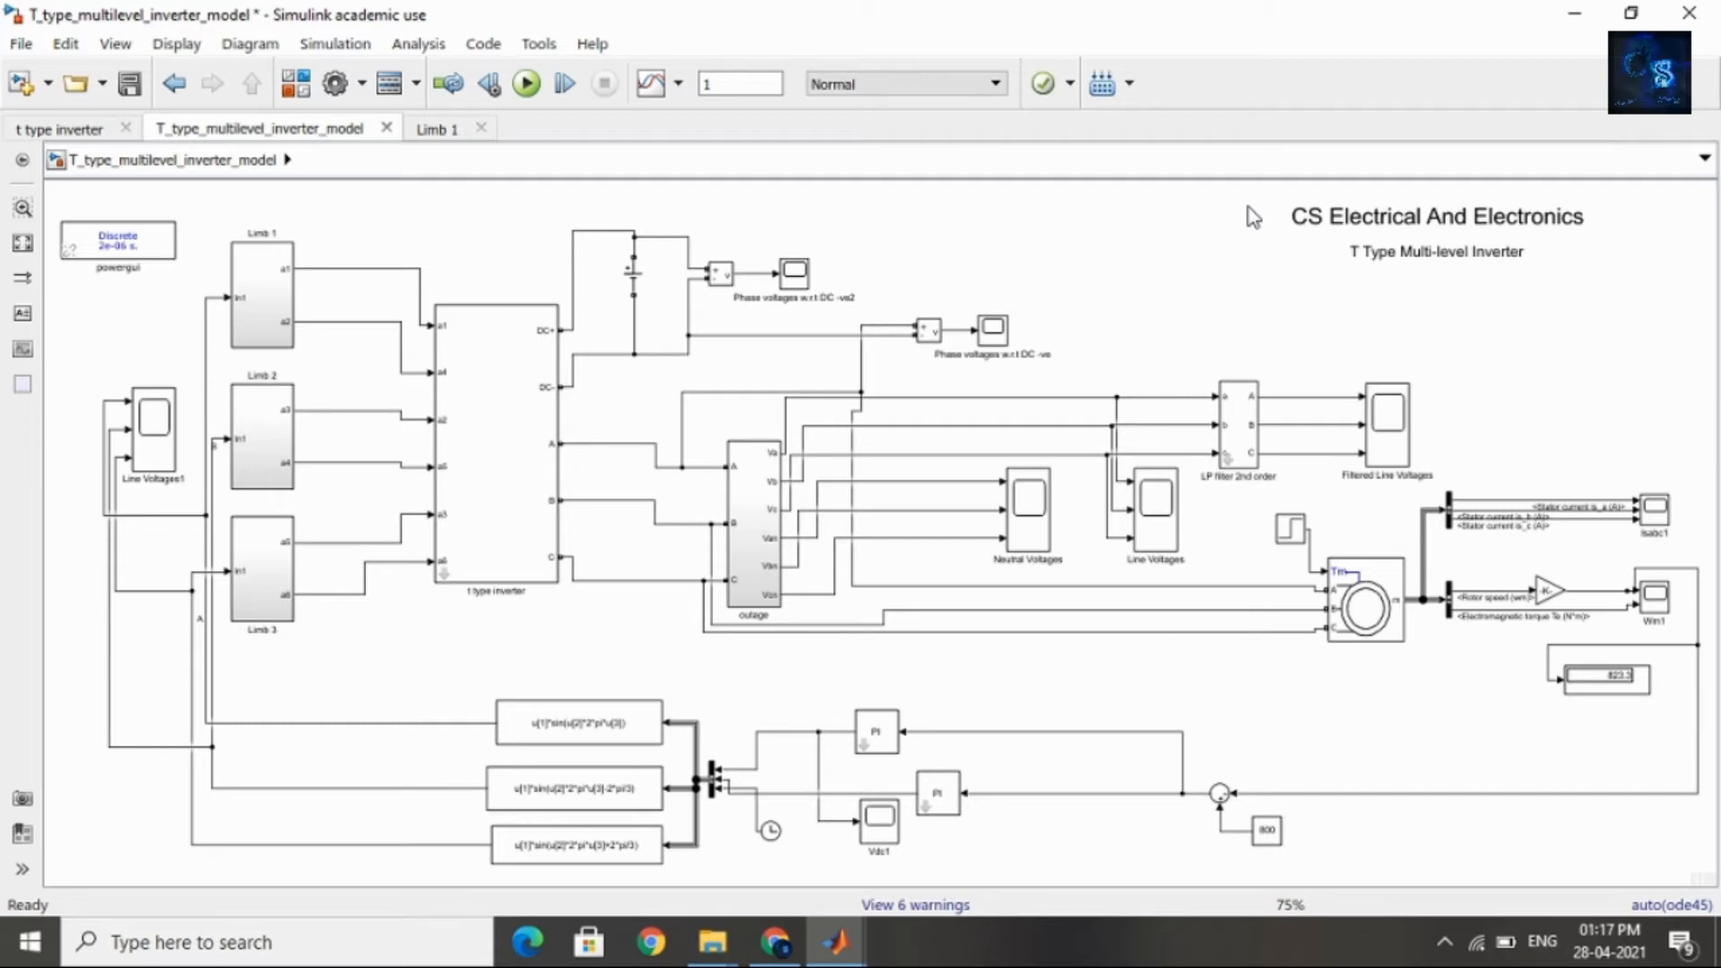
mouse_move(1160, 278)
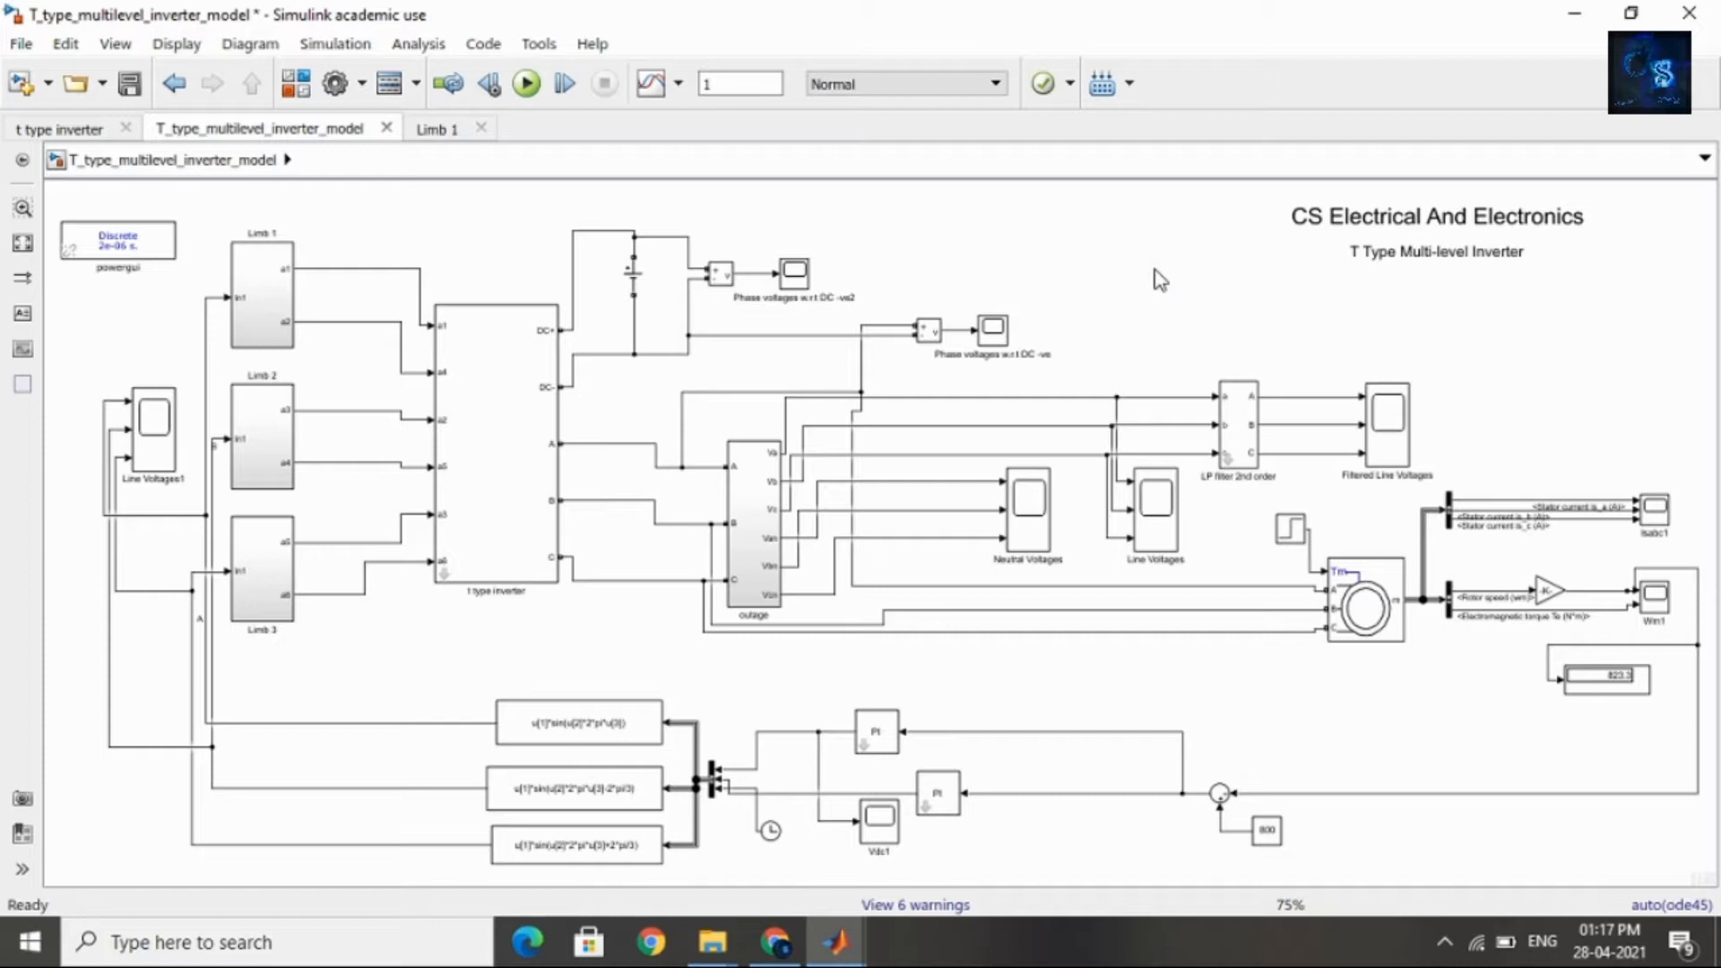
mouse_move(963, 590)
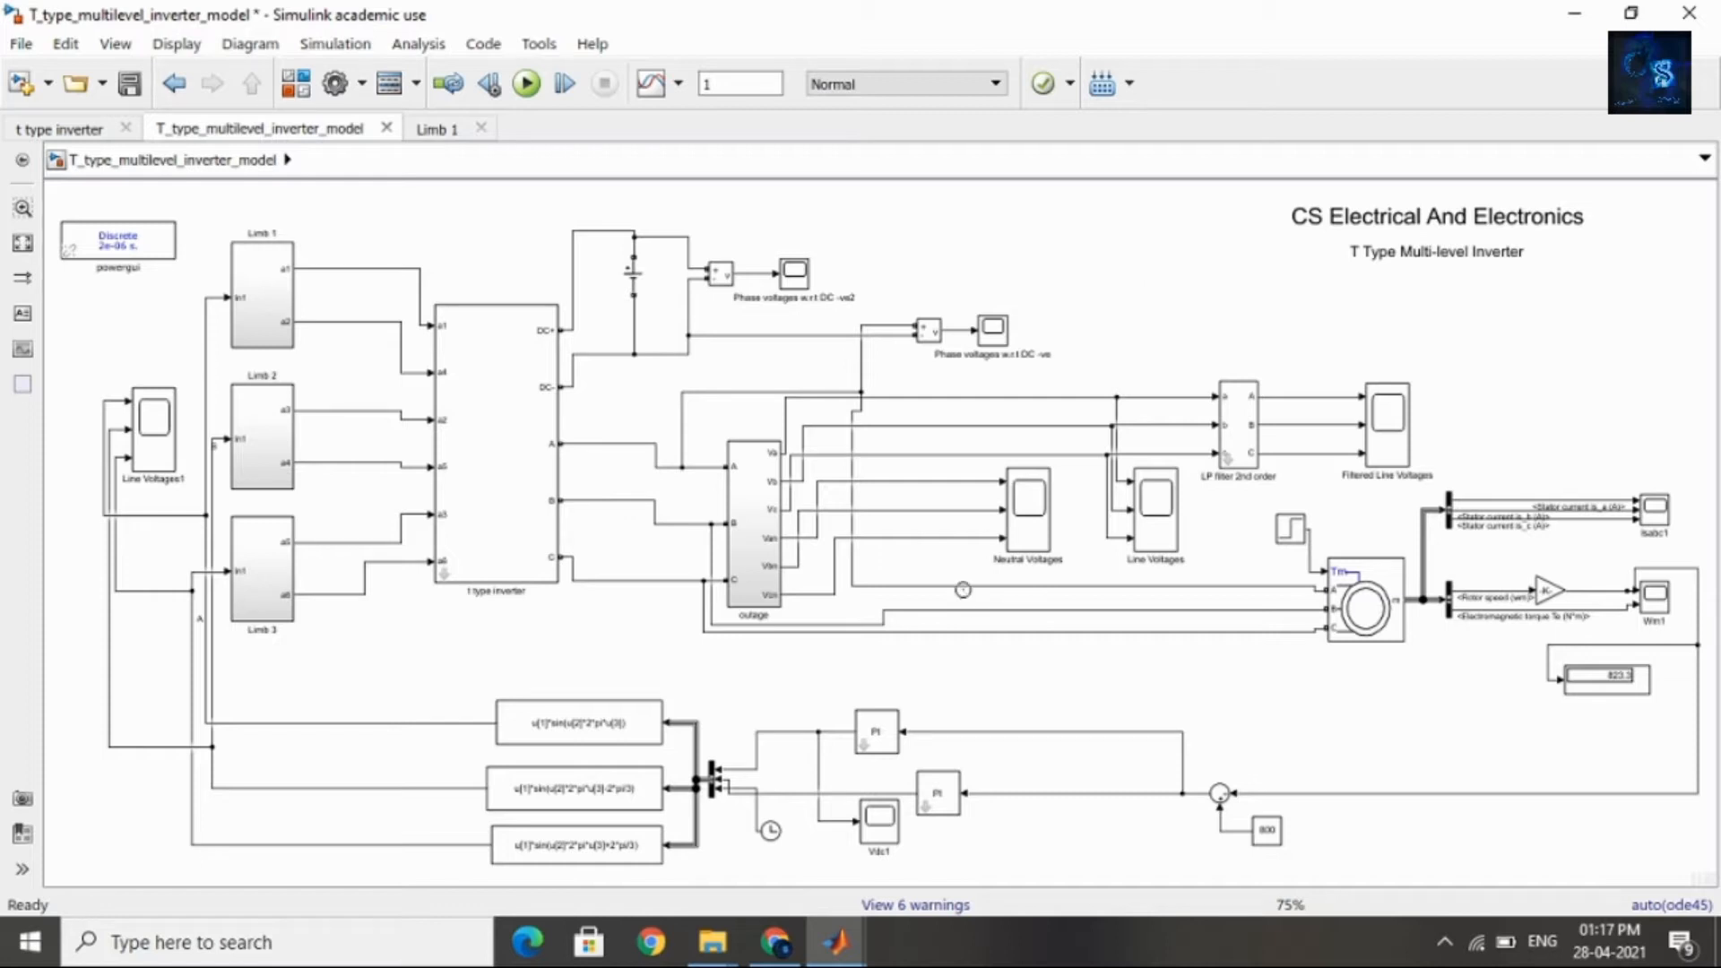
mouse_move(649, 942)
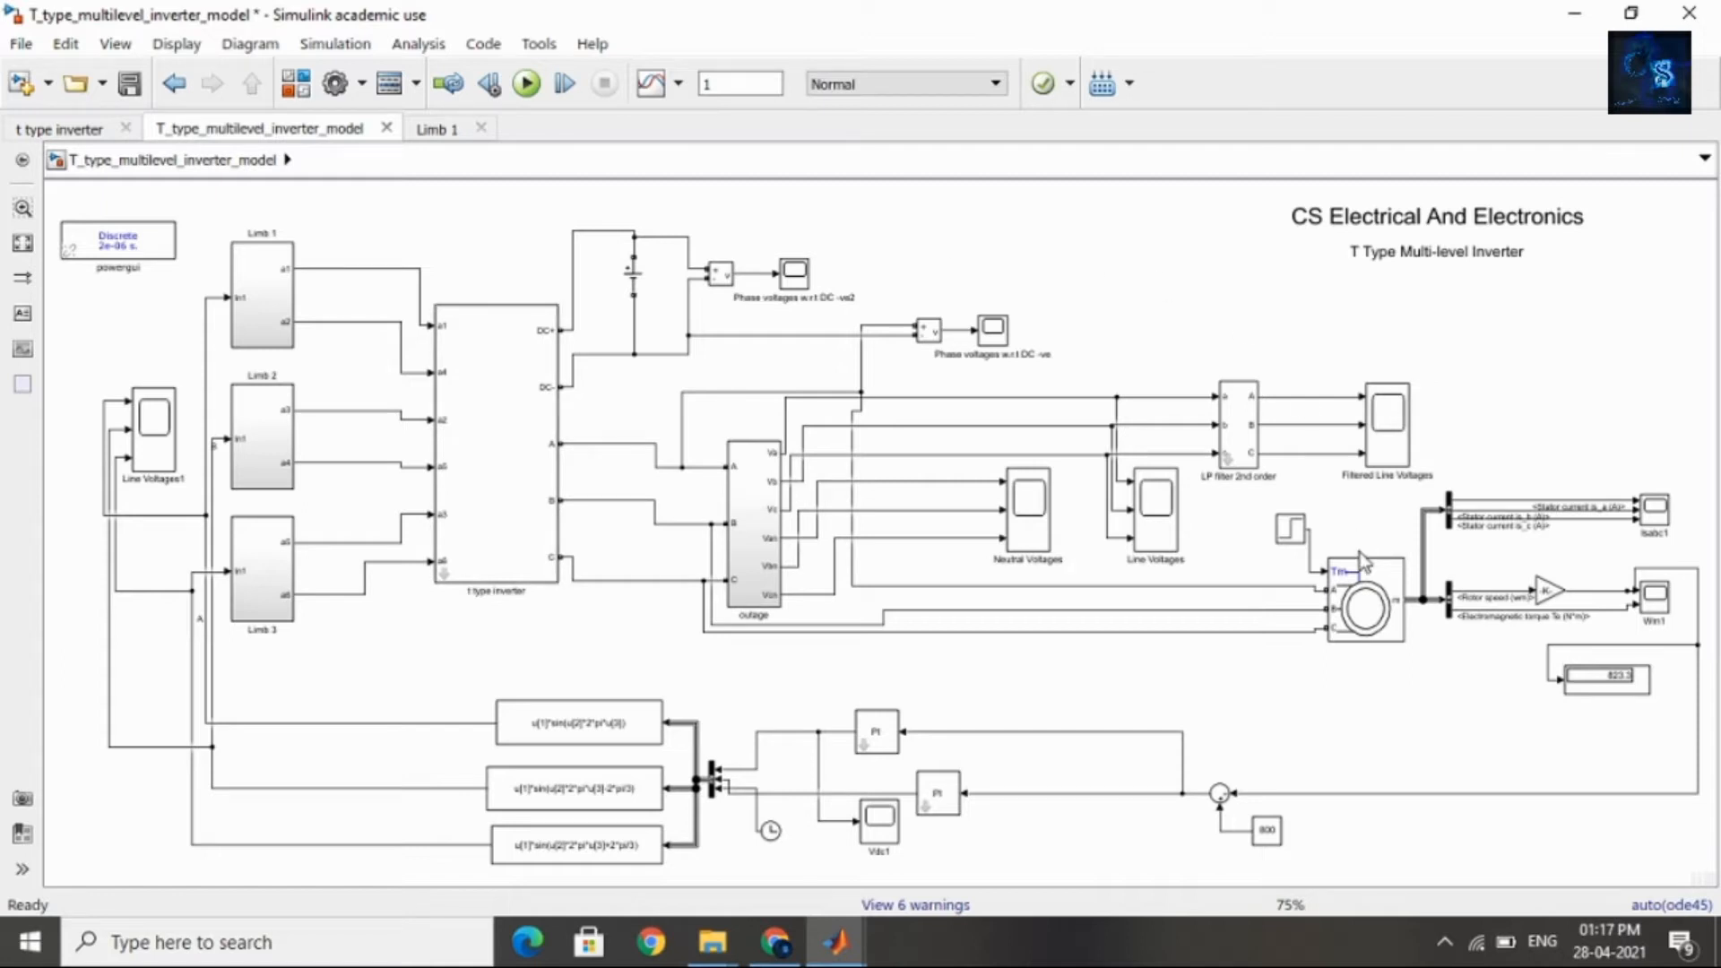
mouse_move(1689, 464)
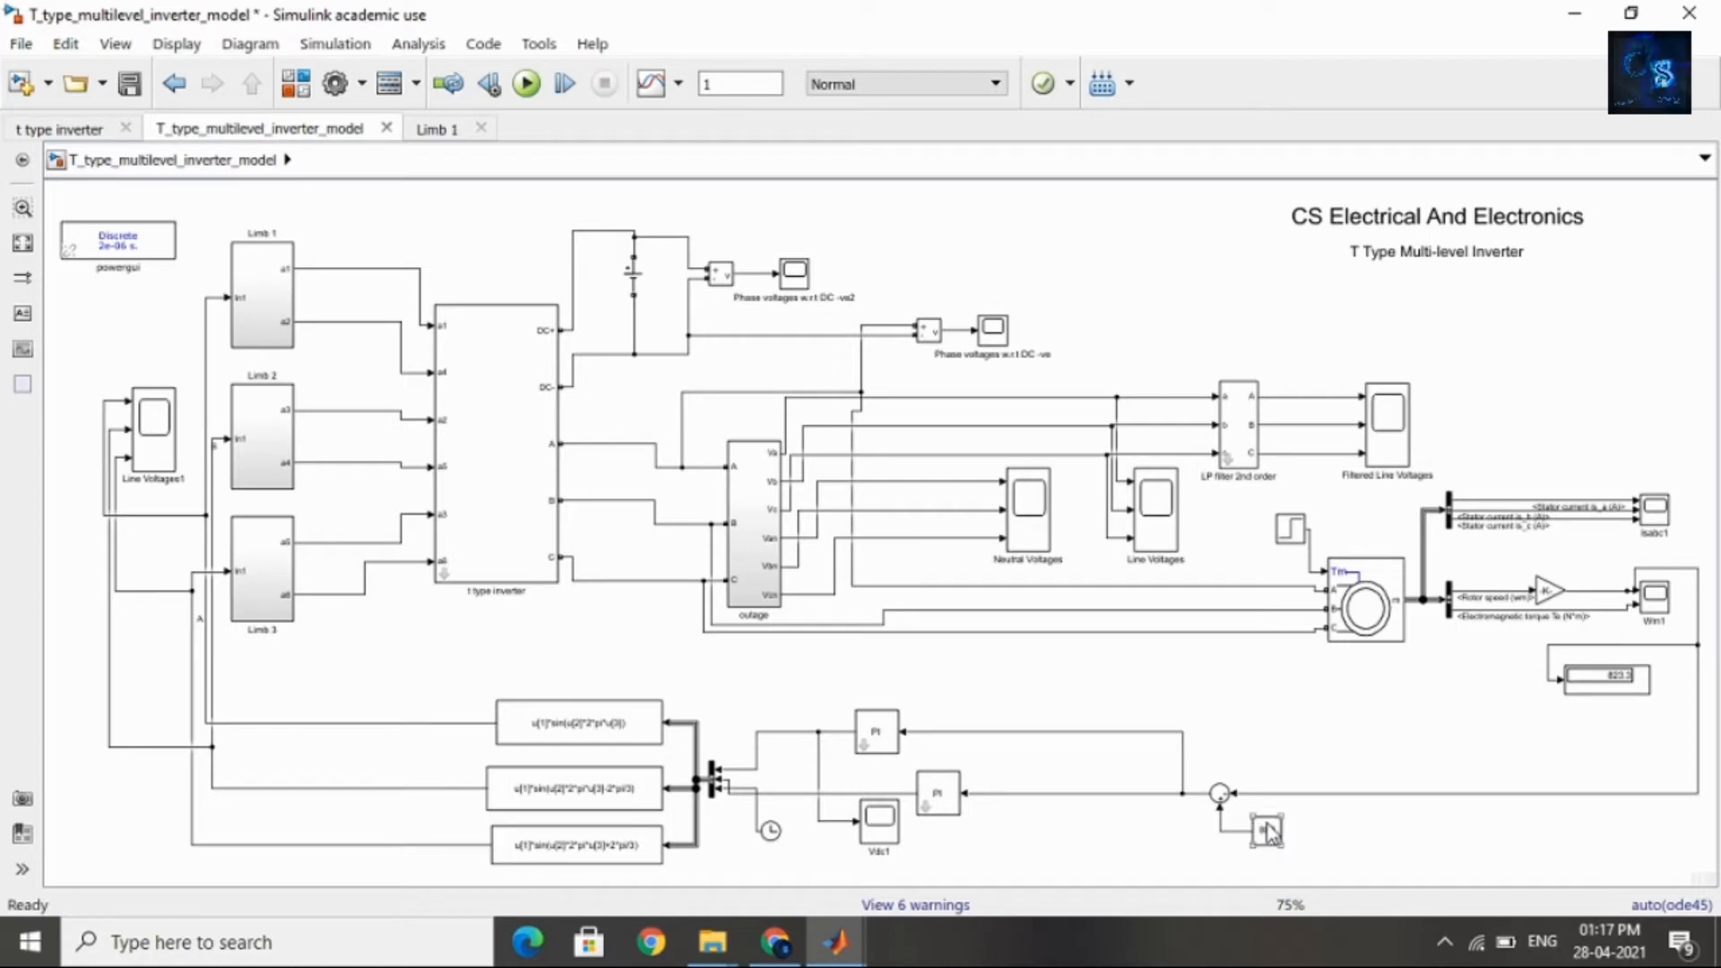
Step: Check the speed reference constant and leave it at 800 unchanged
double_click(1267, 830)
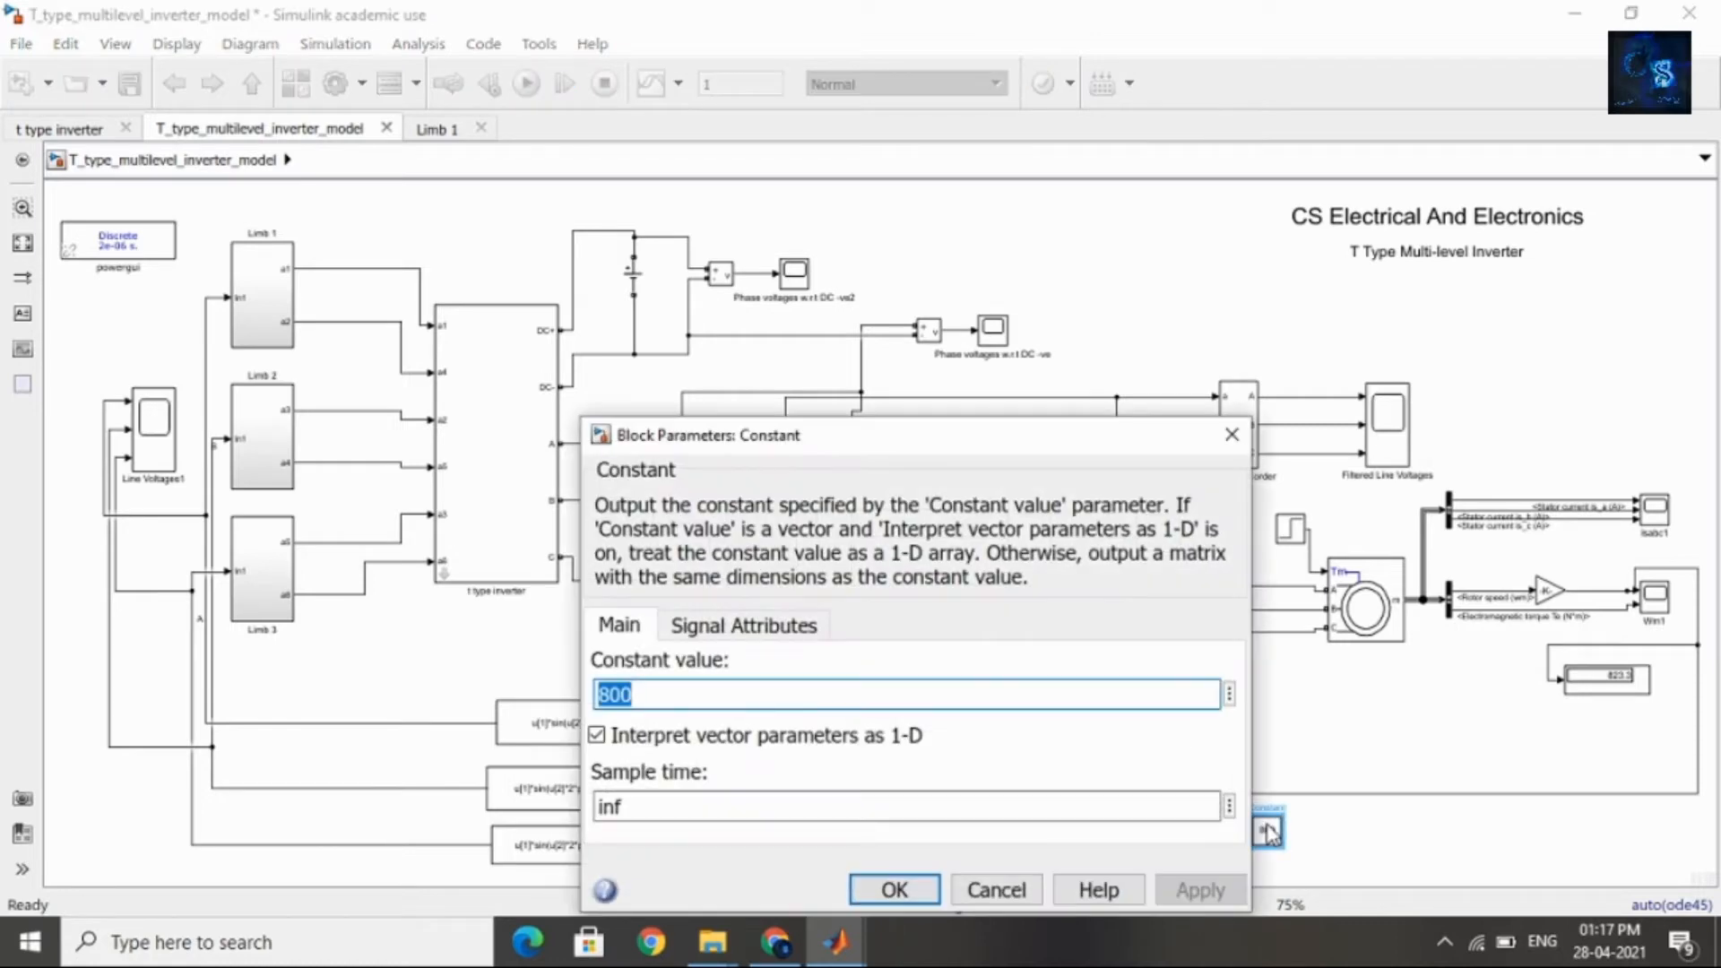
left_click(893, 889)
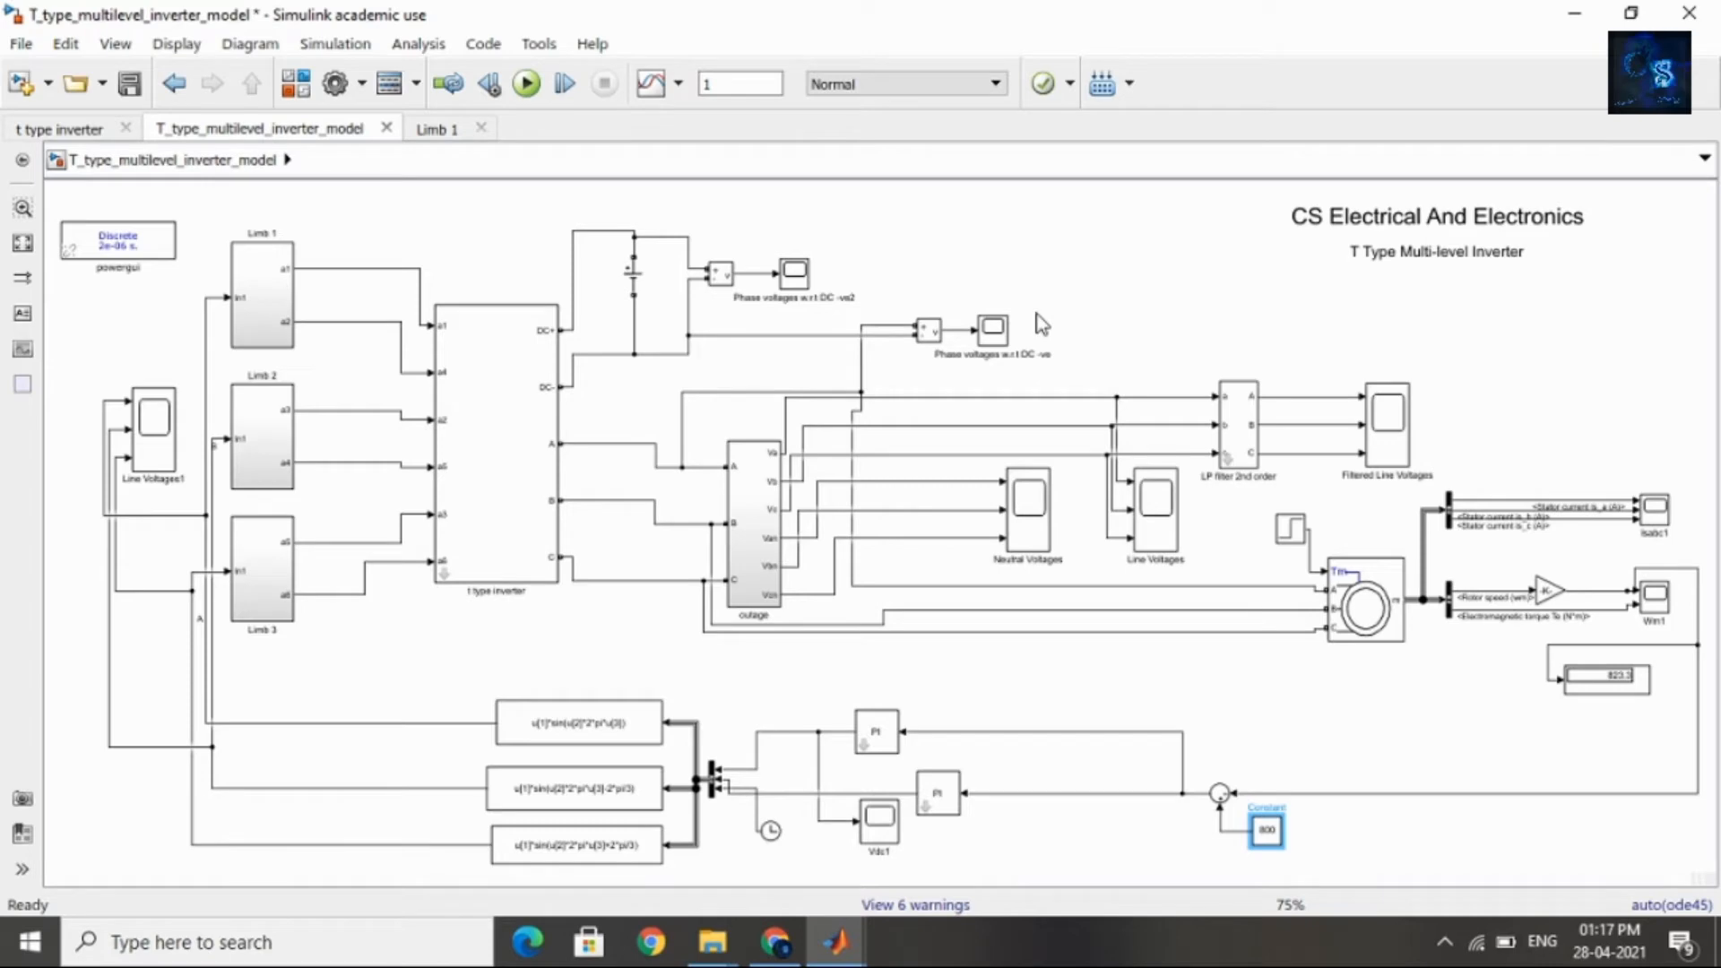
mouse_move(1111, 434)
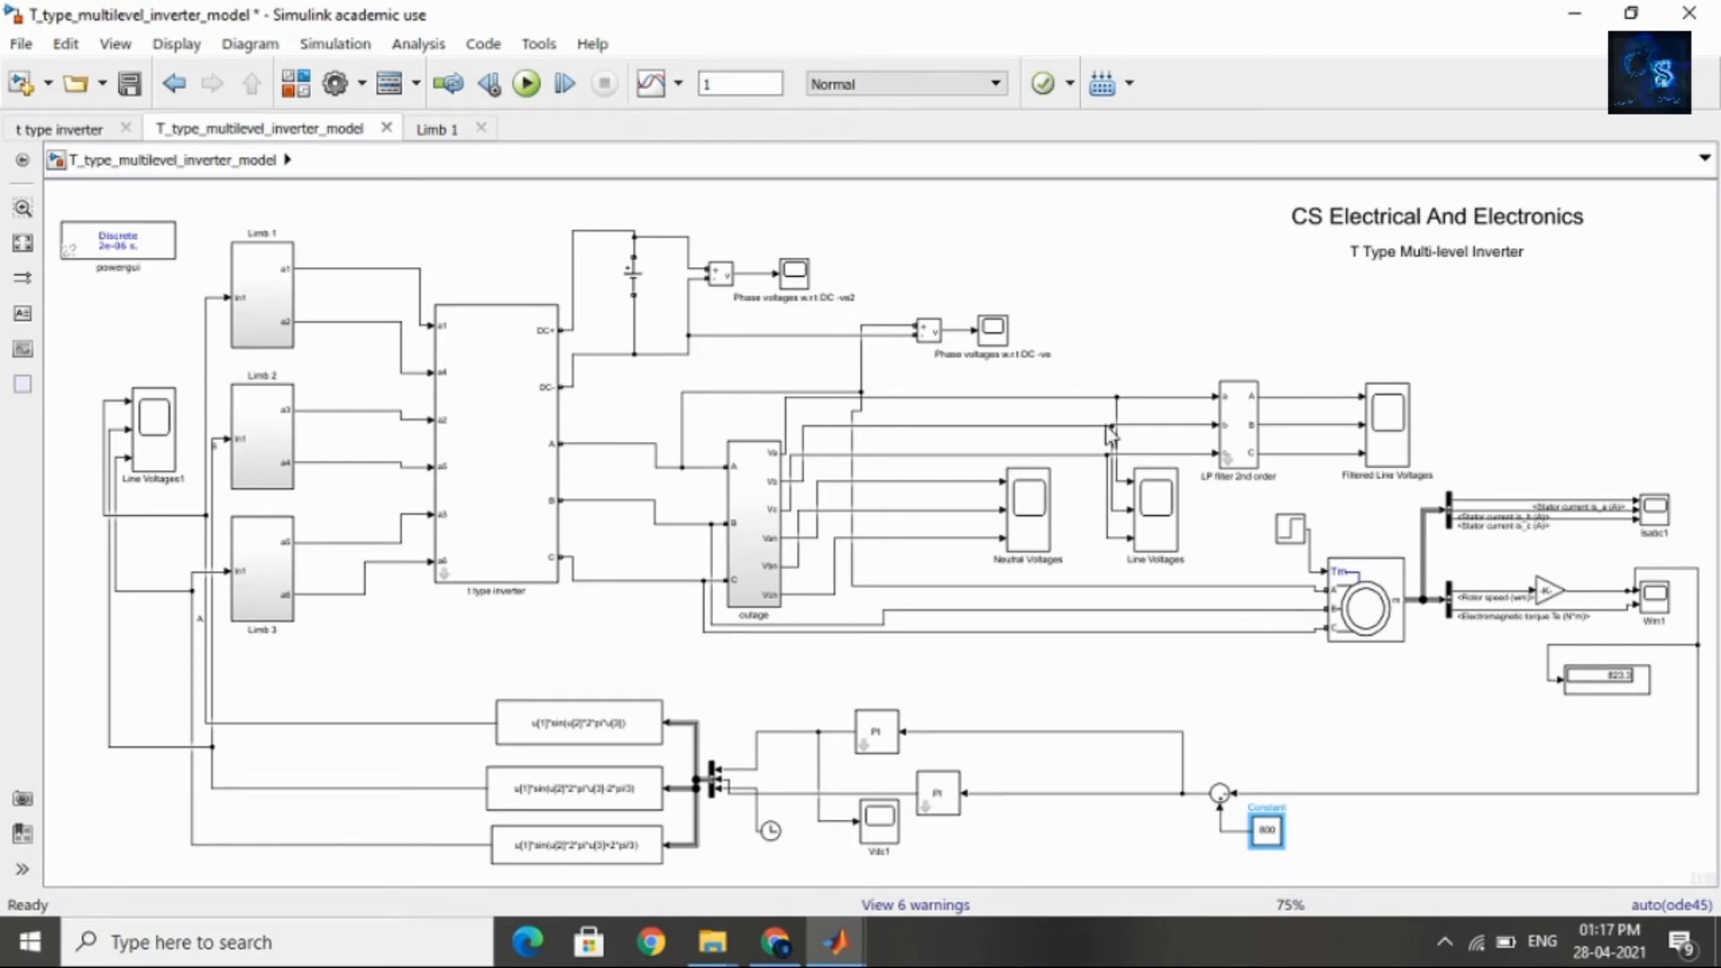
mouse_move(1602, 487)
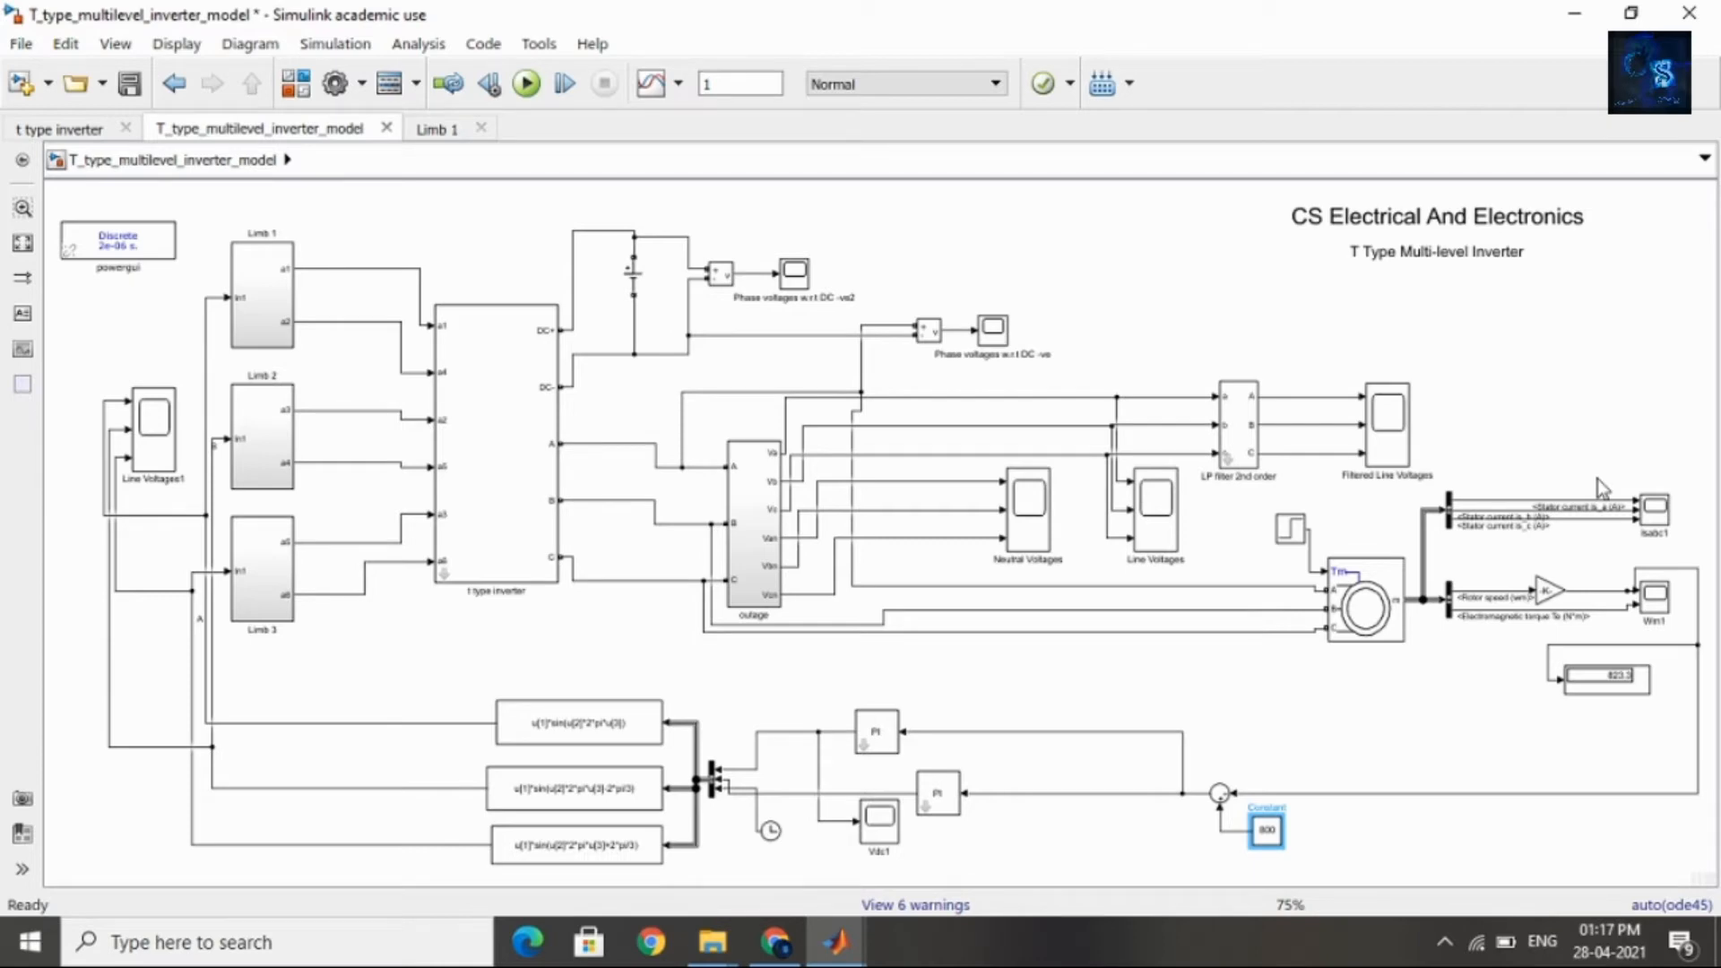
mouse_move(1678, 468)
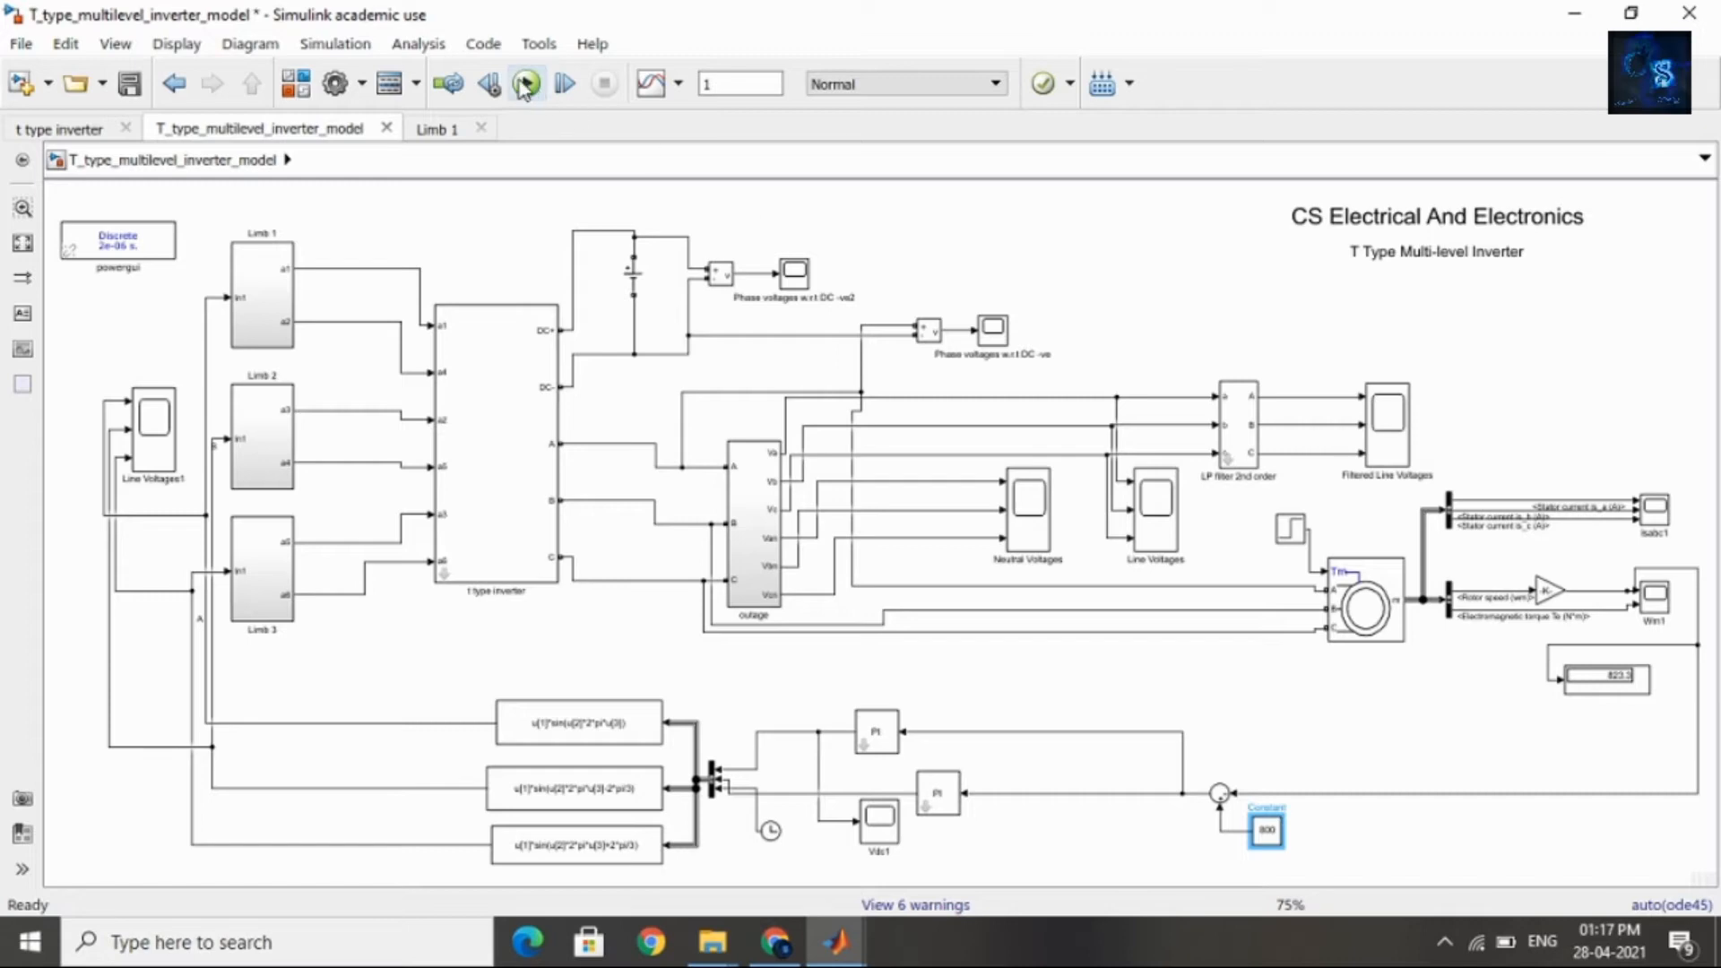
Step: Run the simulation to completion so the speed readout settles at 810.3
left_click(525, 85)
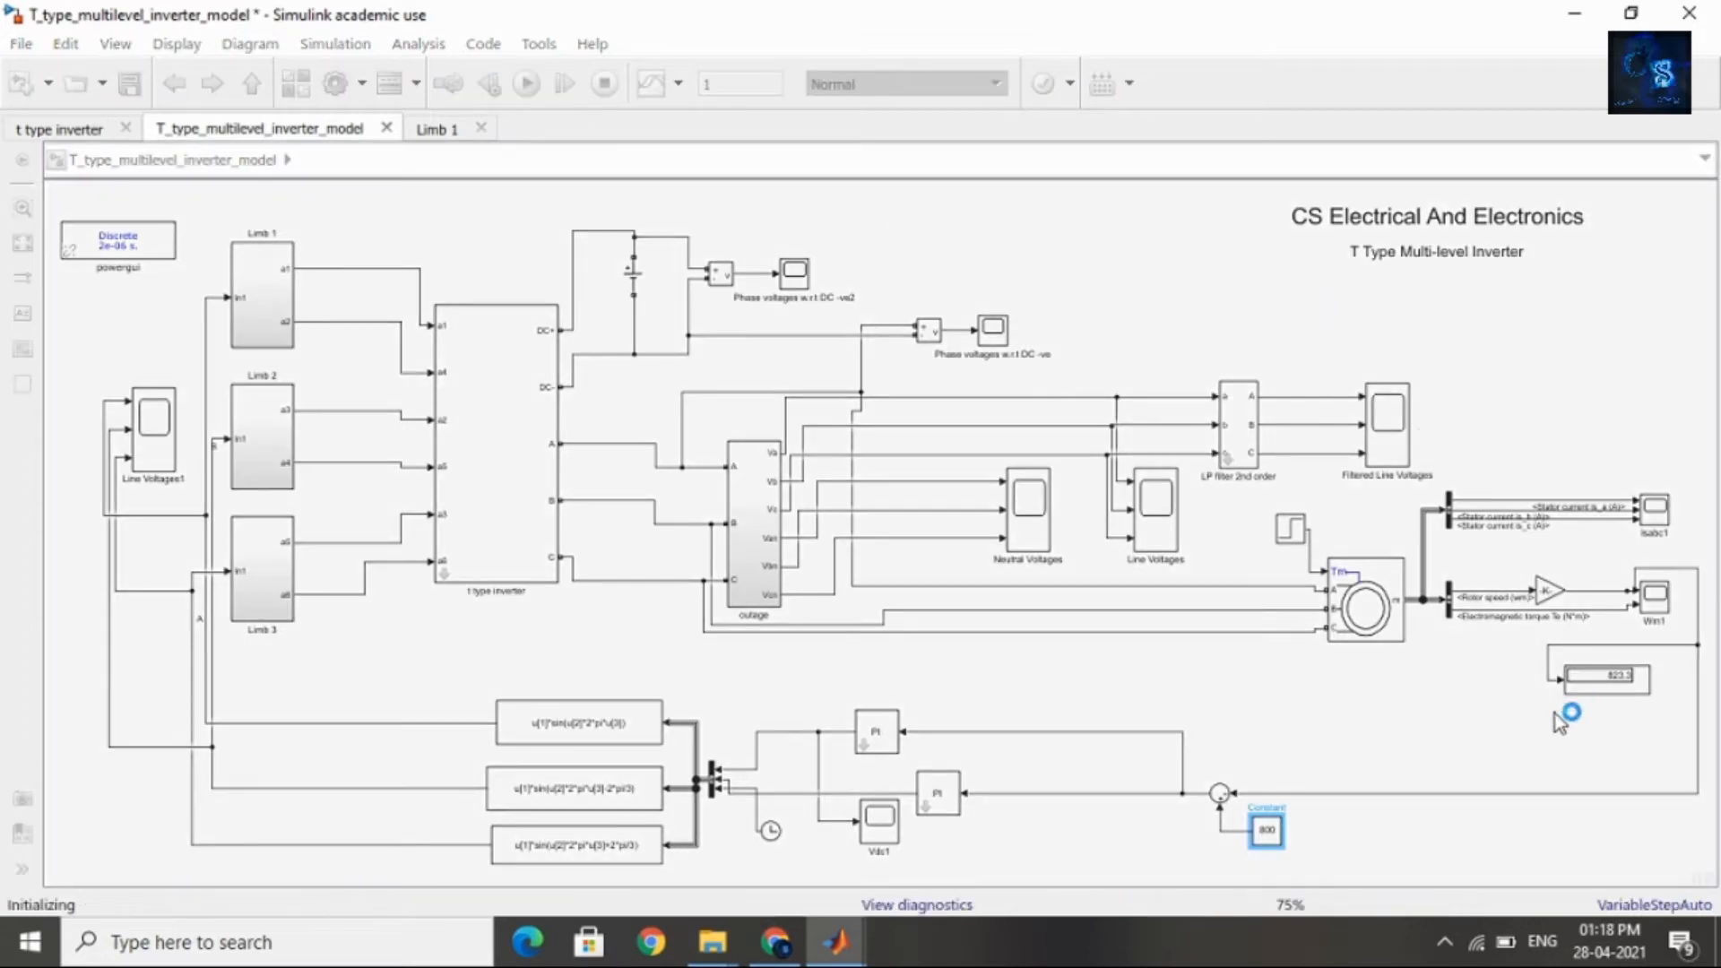
left_click(525, 82)
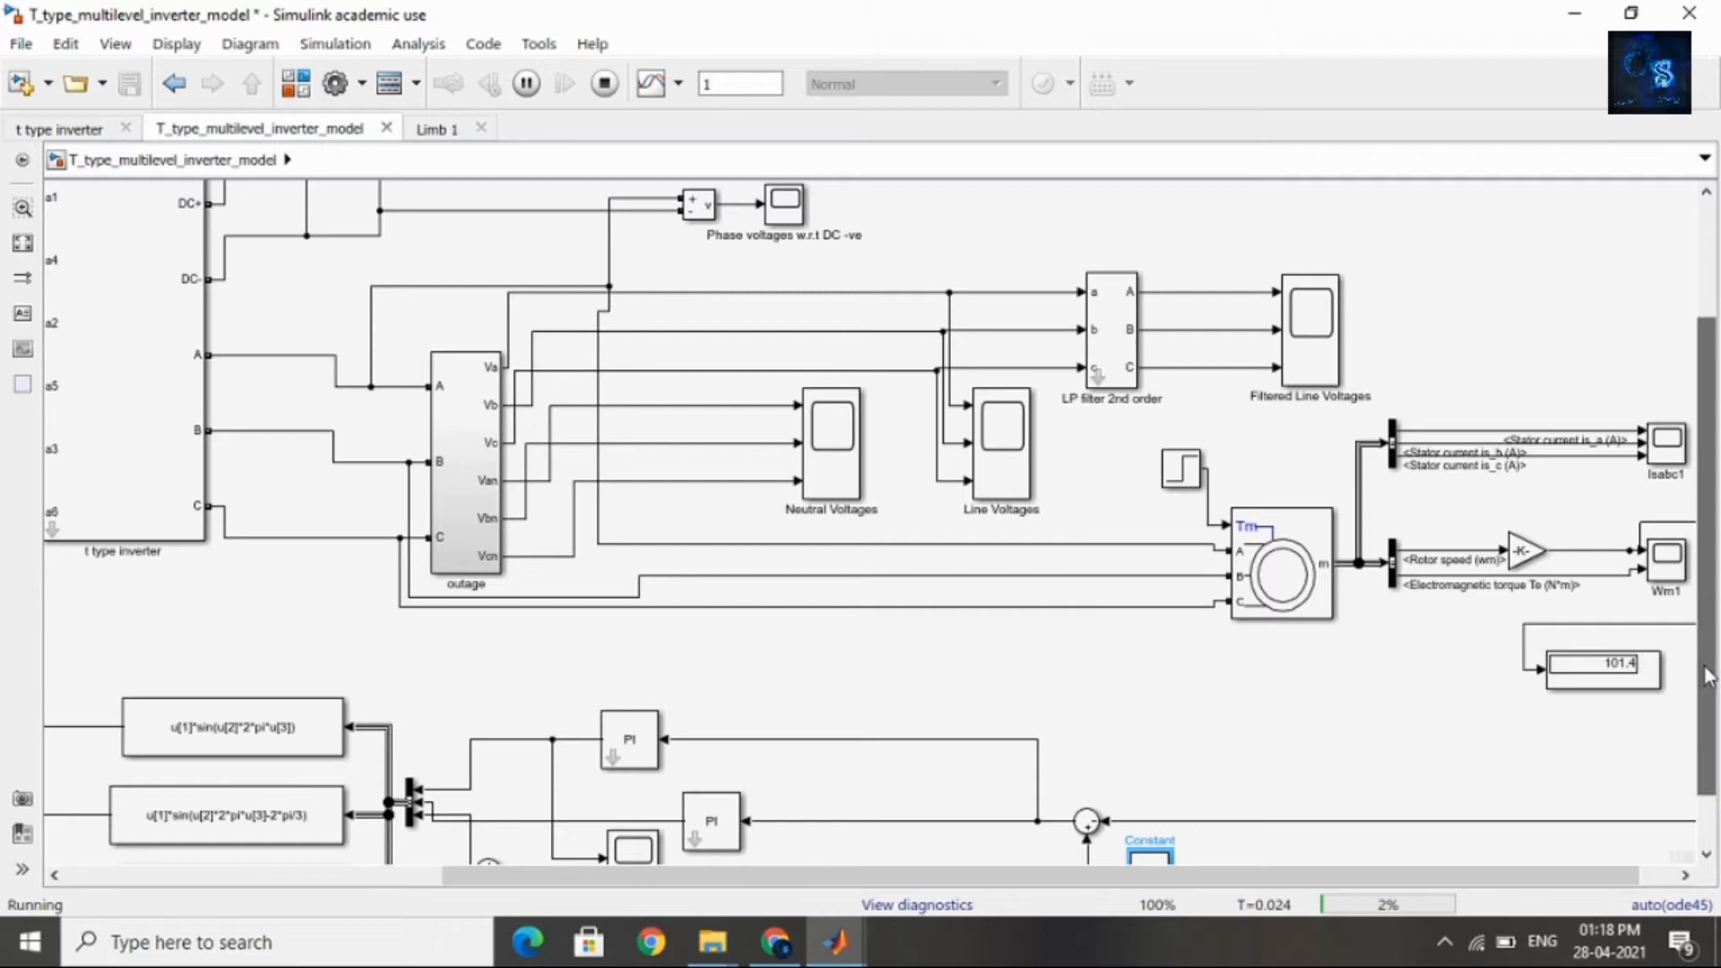
scroll("down", 3)
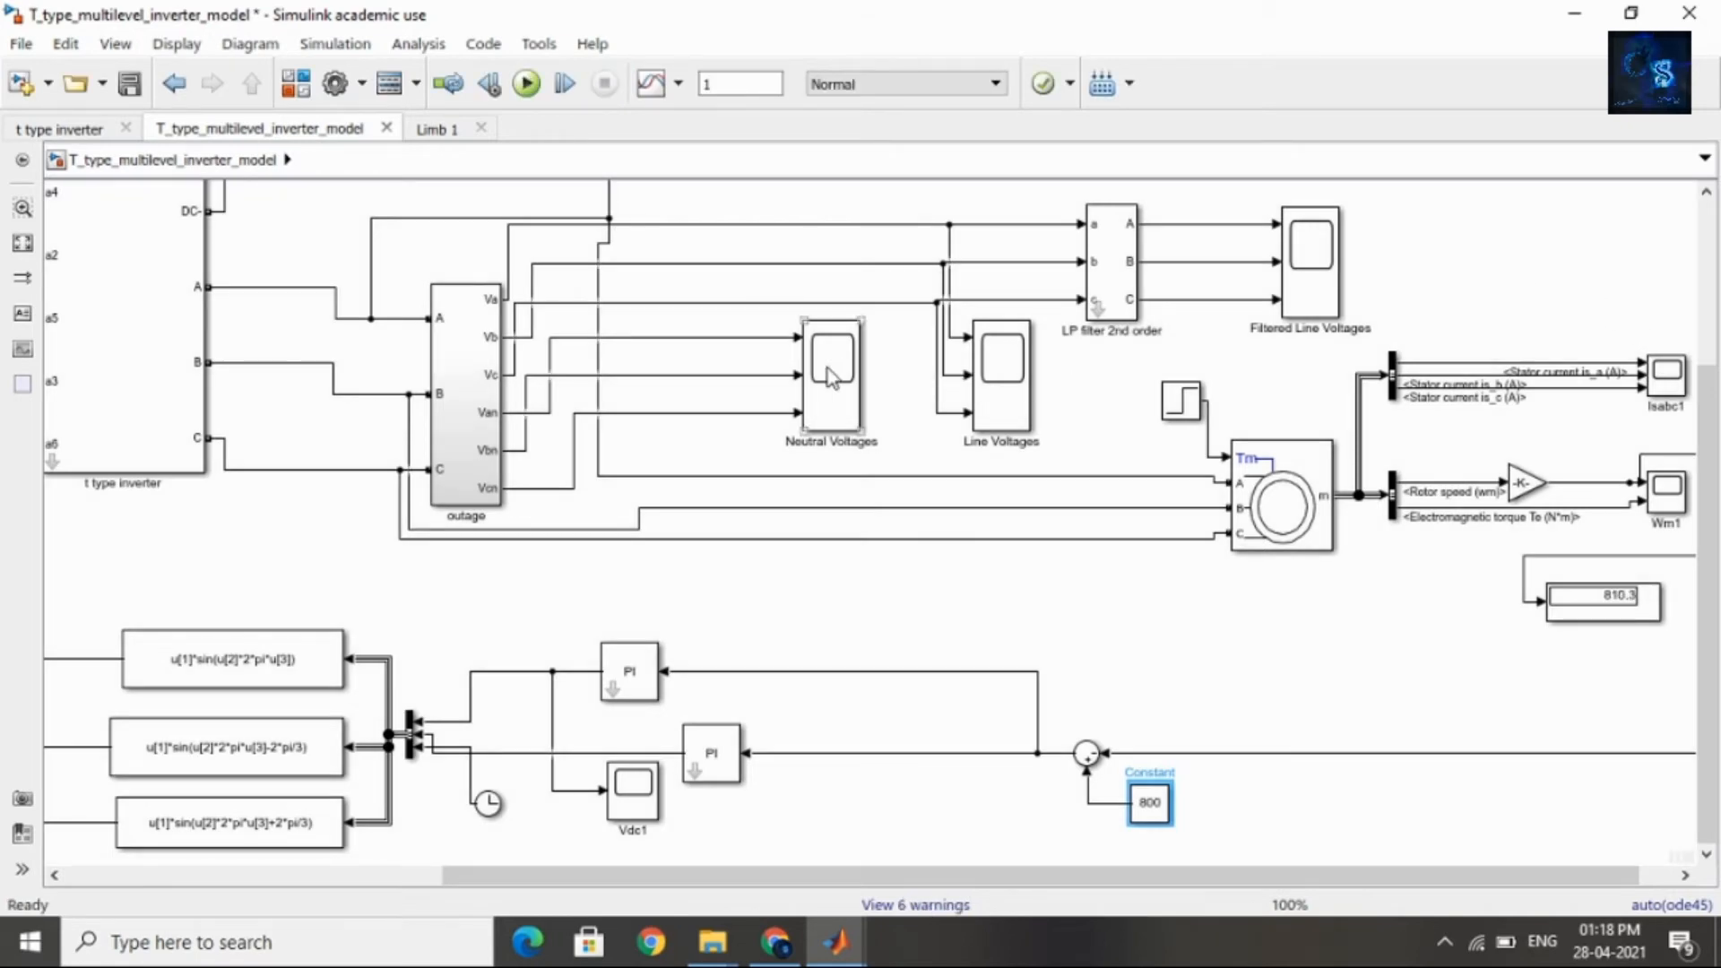
double_click(830, 379)
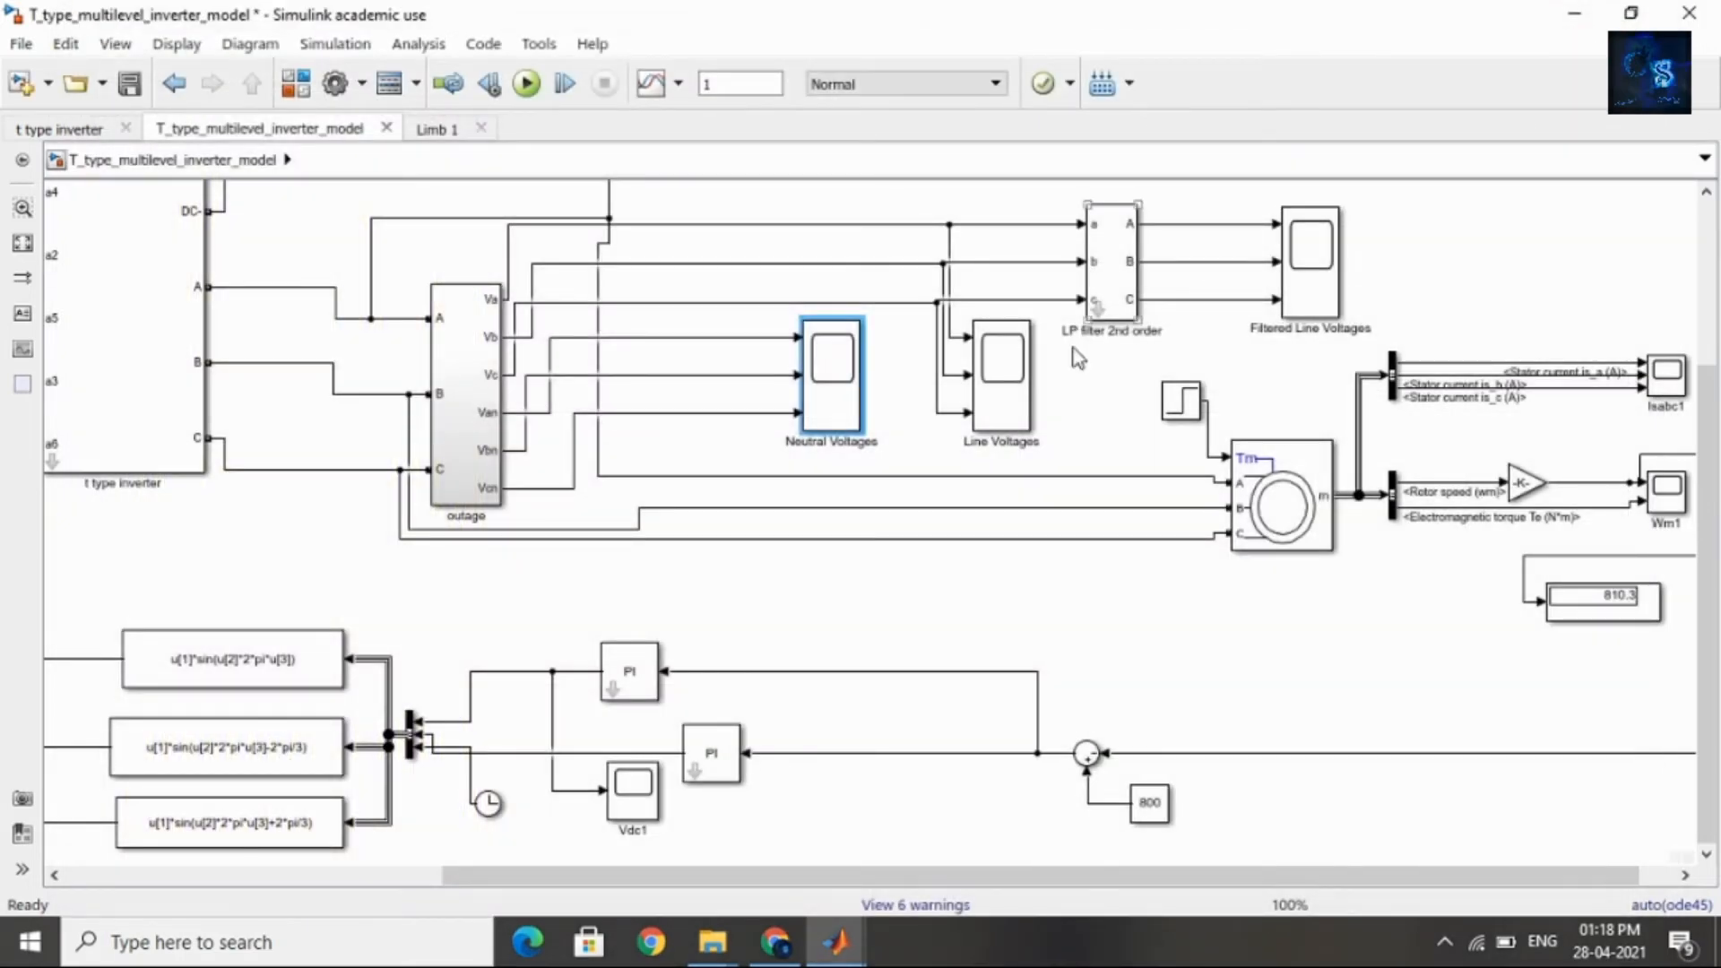
double_click(996, 378)
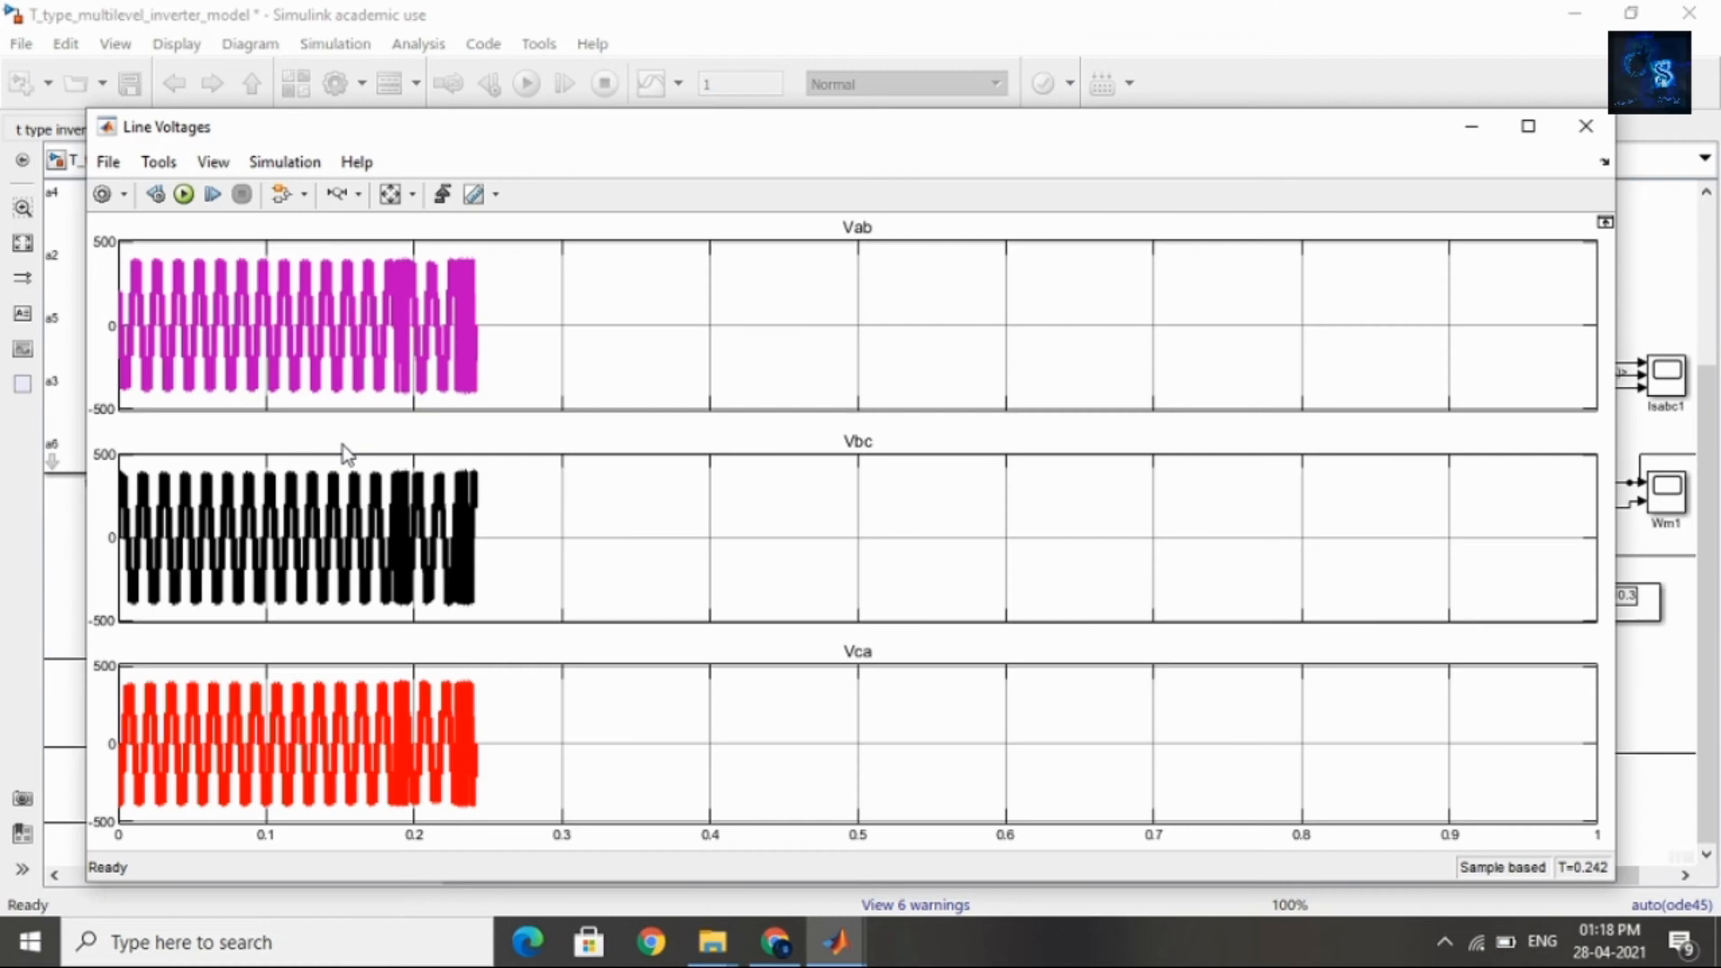
mouse_move(1375, 115)
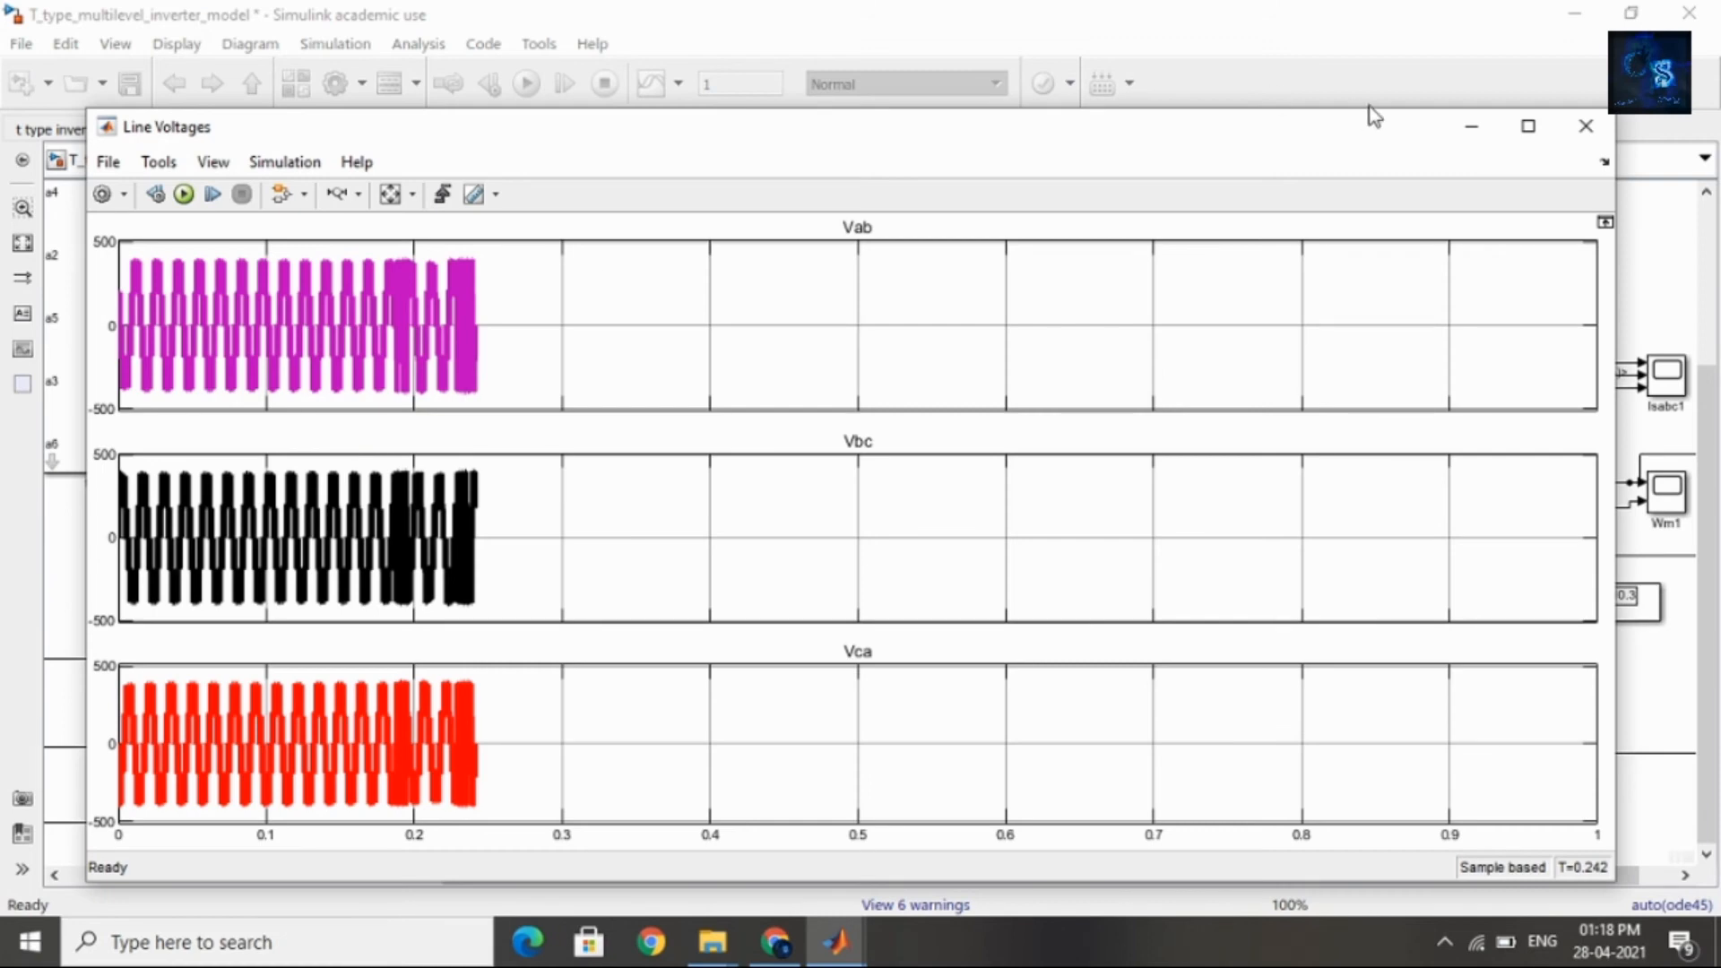
left_click(1584, 125)
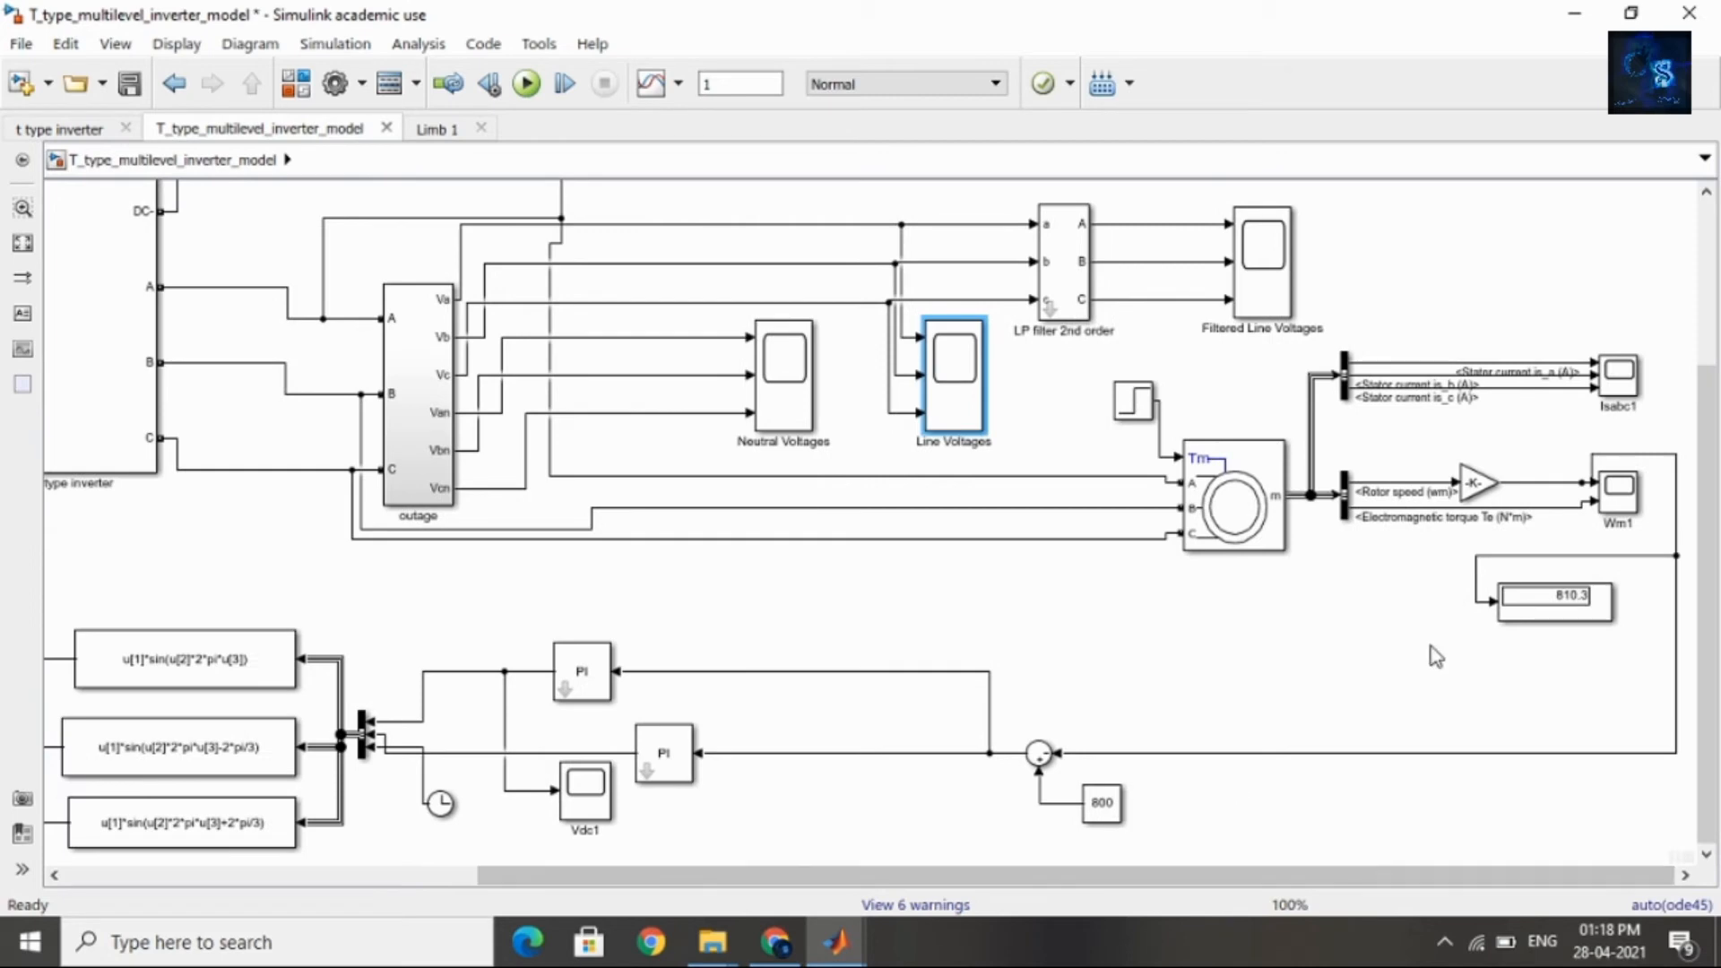
double_click(1618, 495)
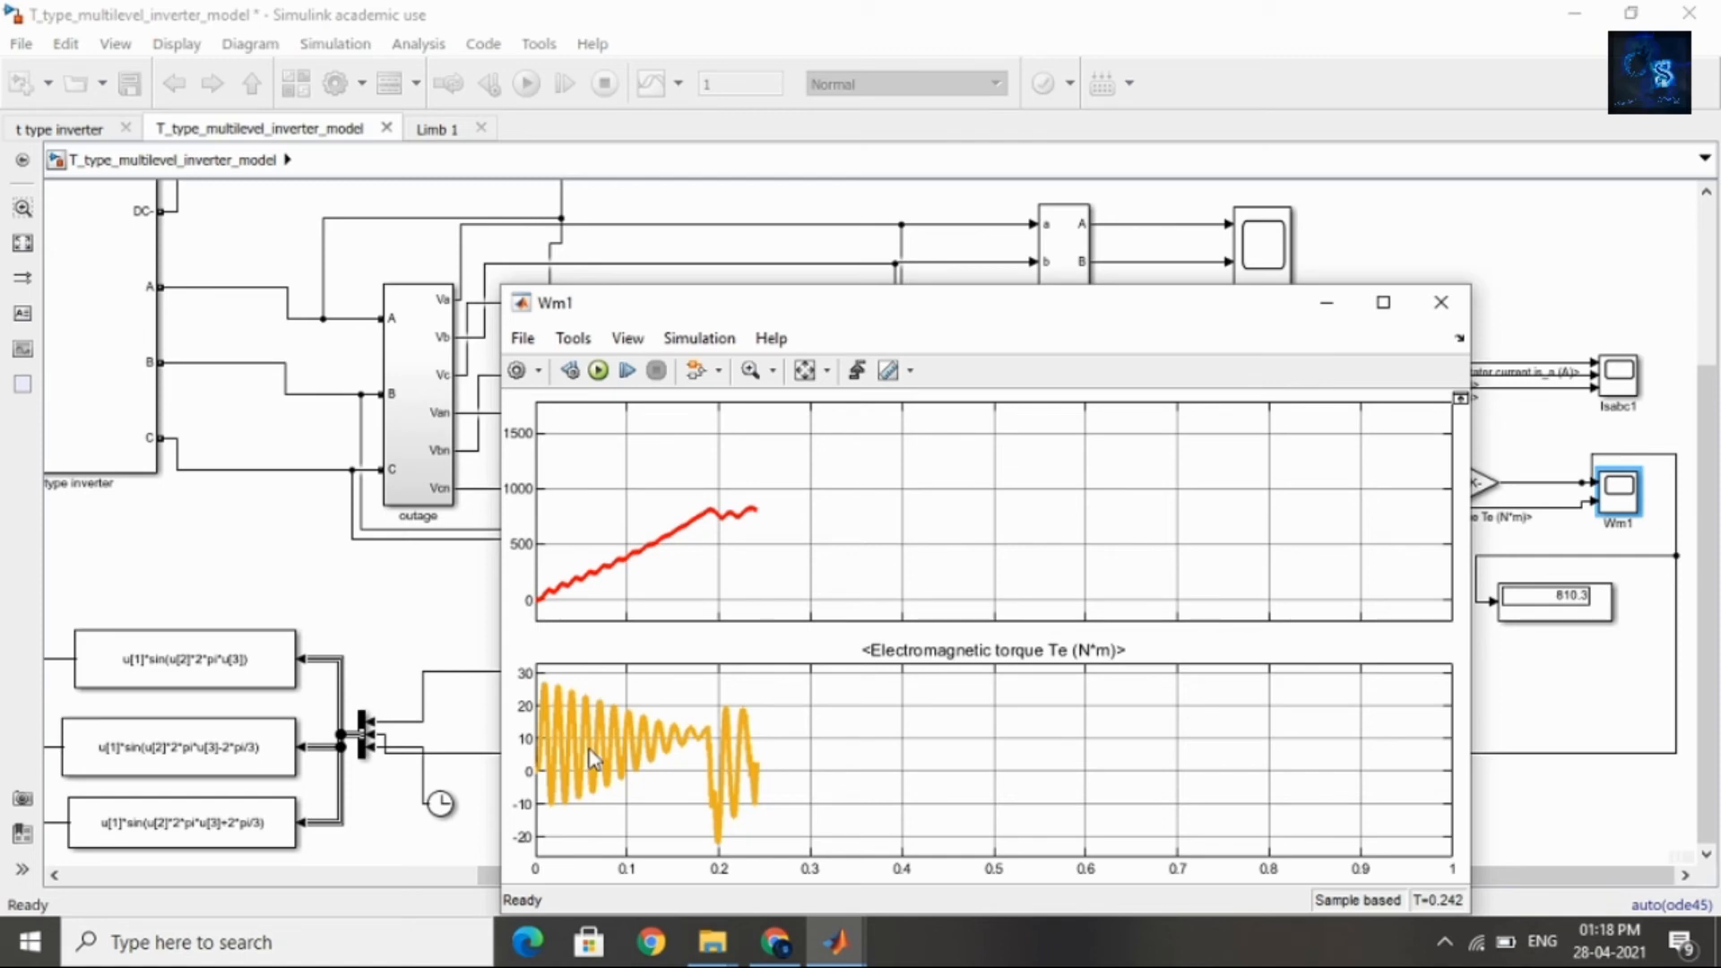
mouse_move(1441, 303)
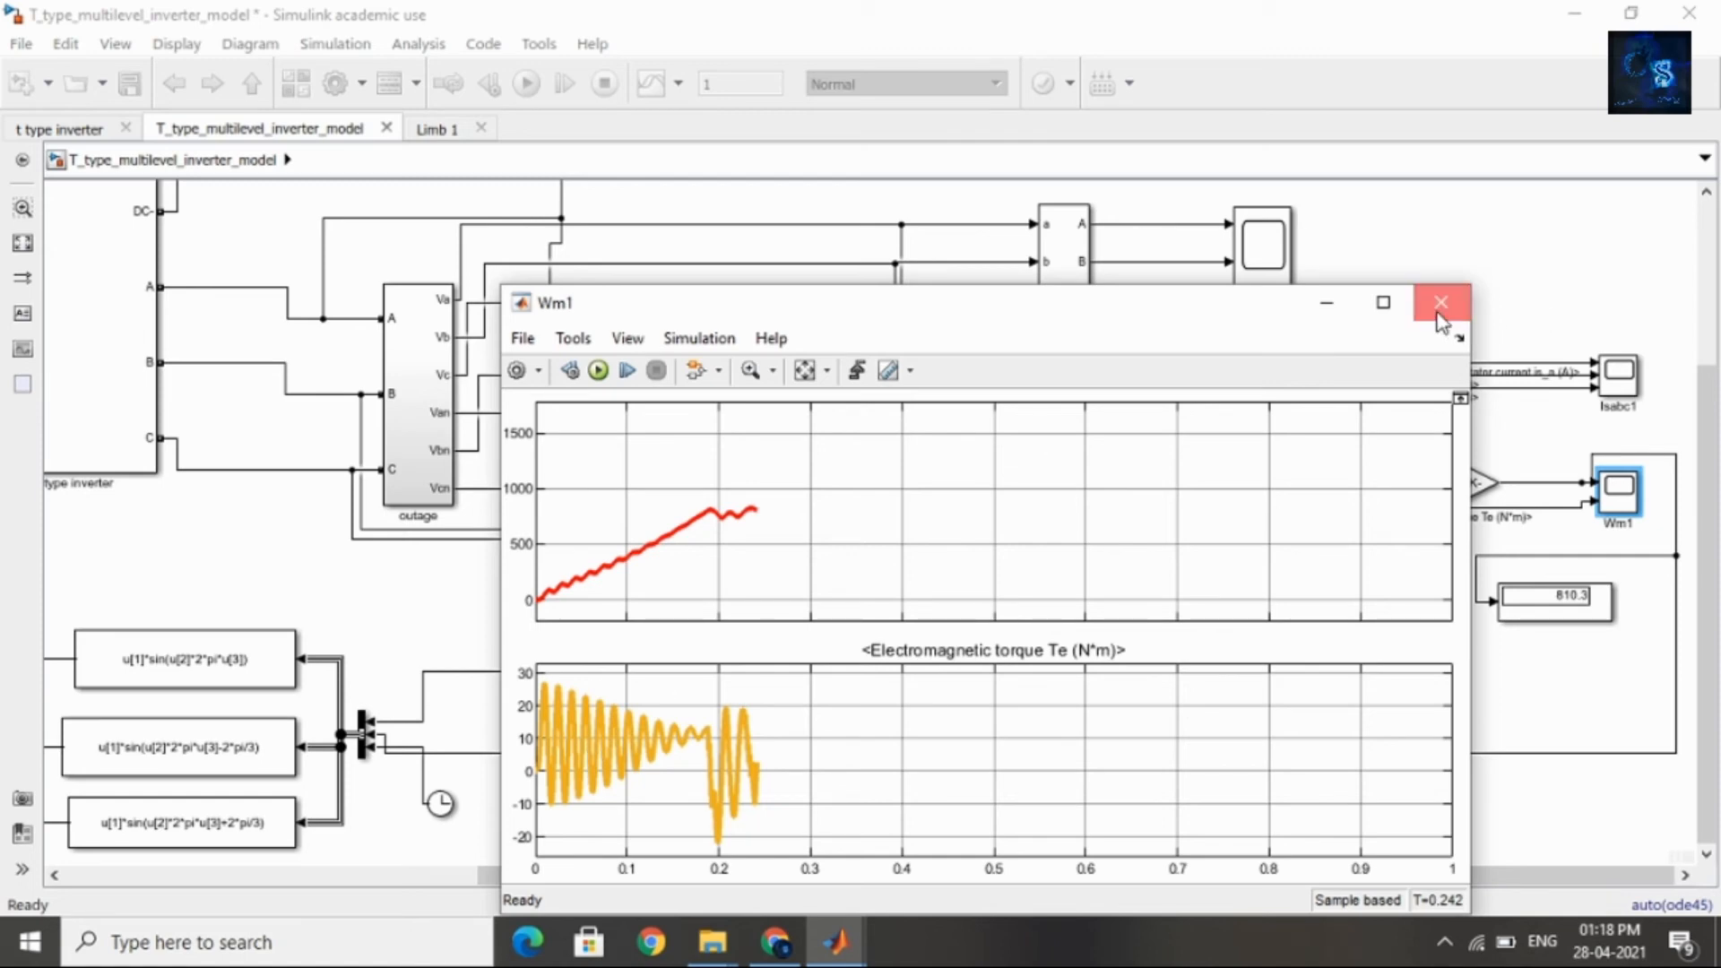
left_click(1440, 303)
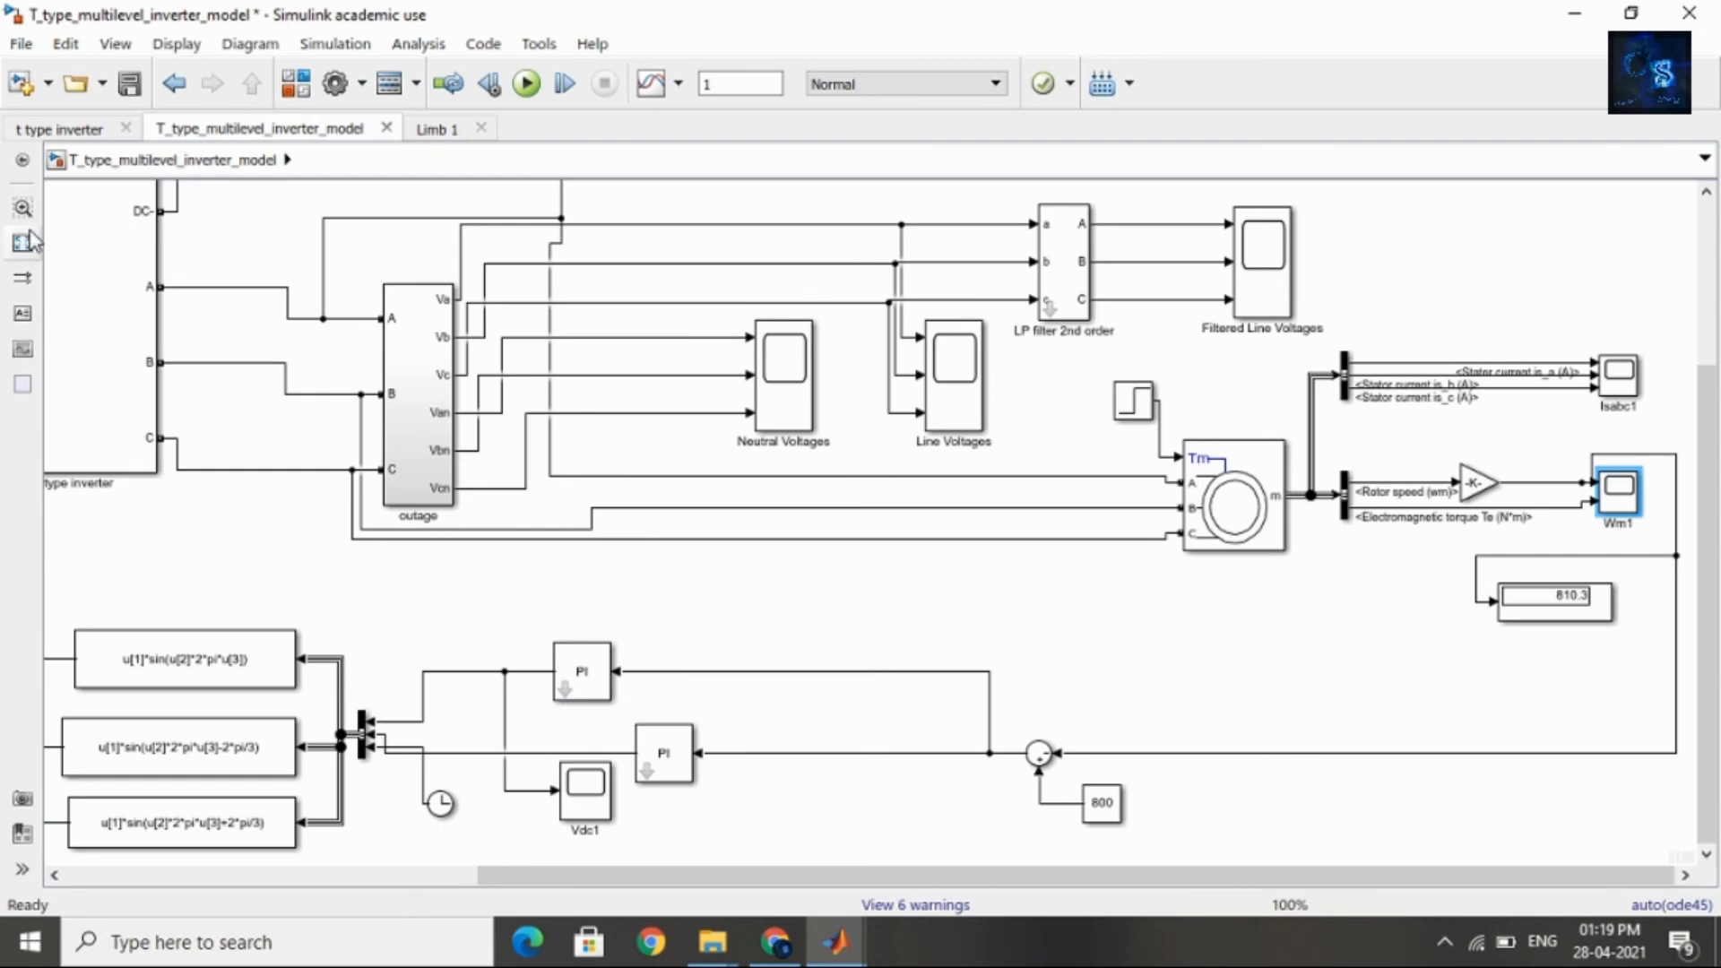
Step: Zoom out until the entire T-type multilevel inverter model fits in the window
scroll("down", 3)
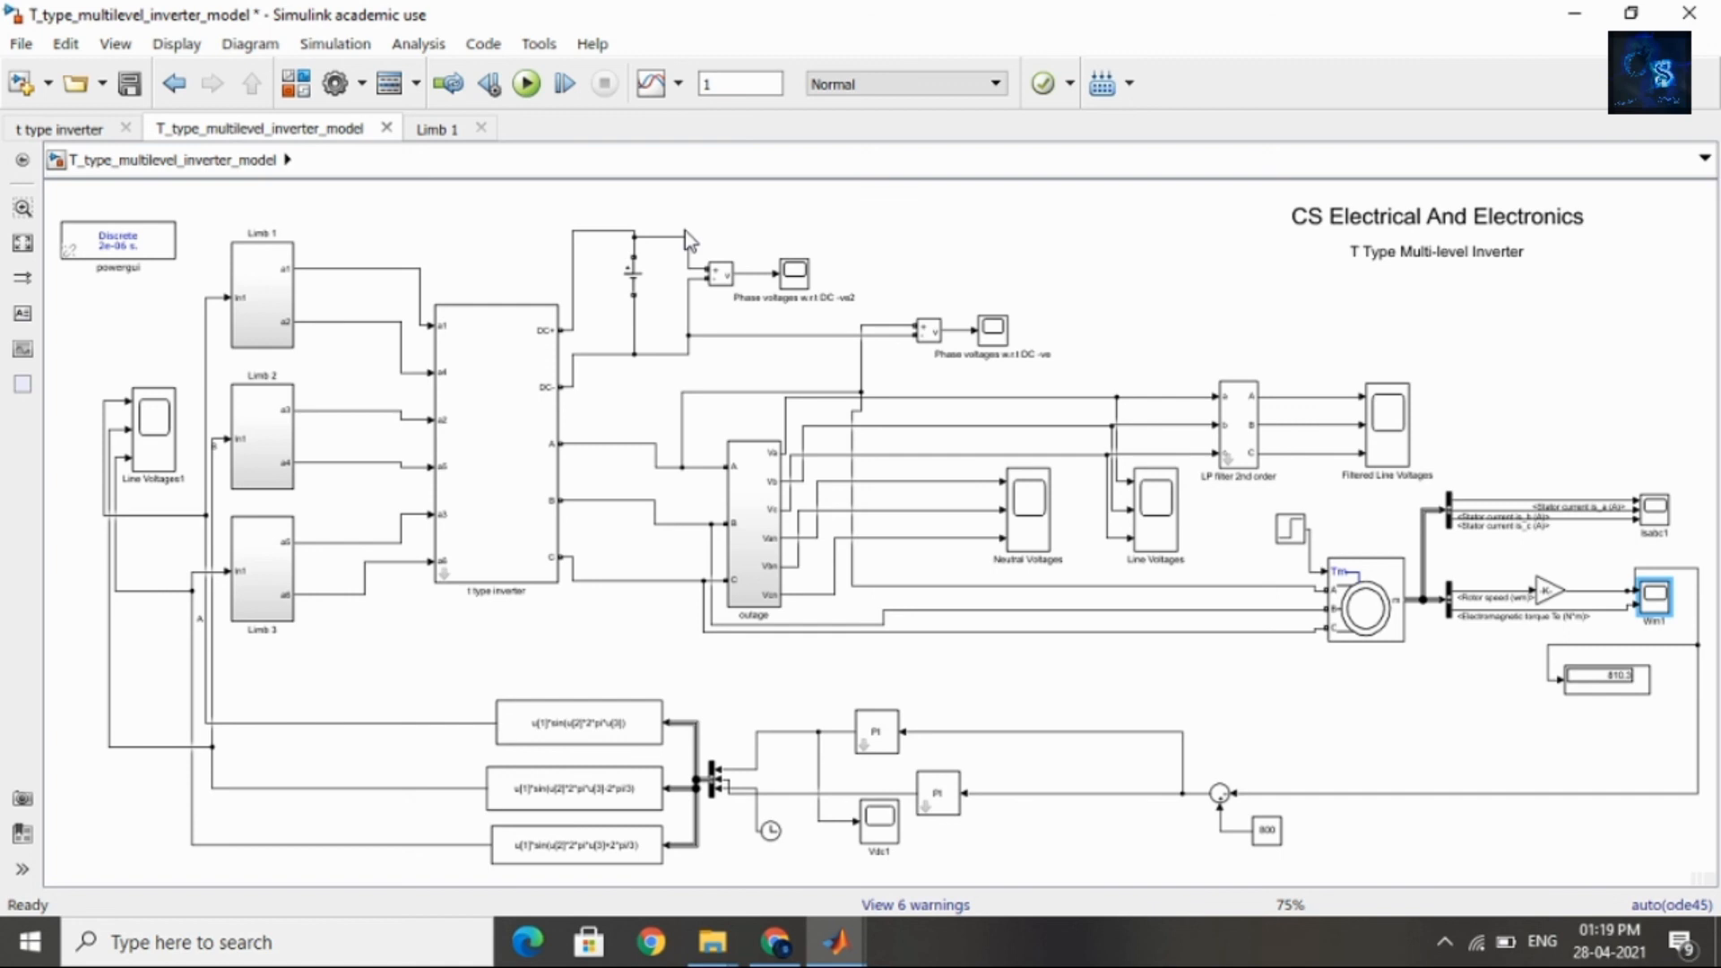
mouse_move(1058, 232)
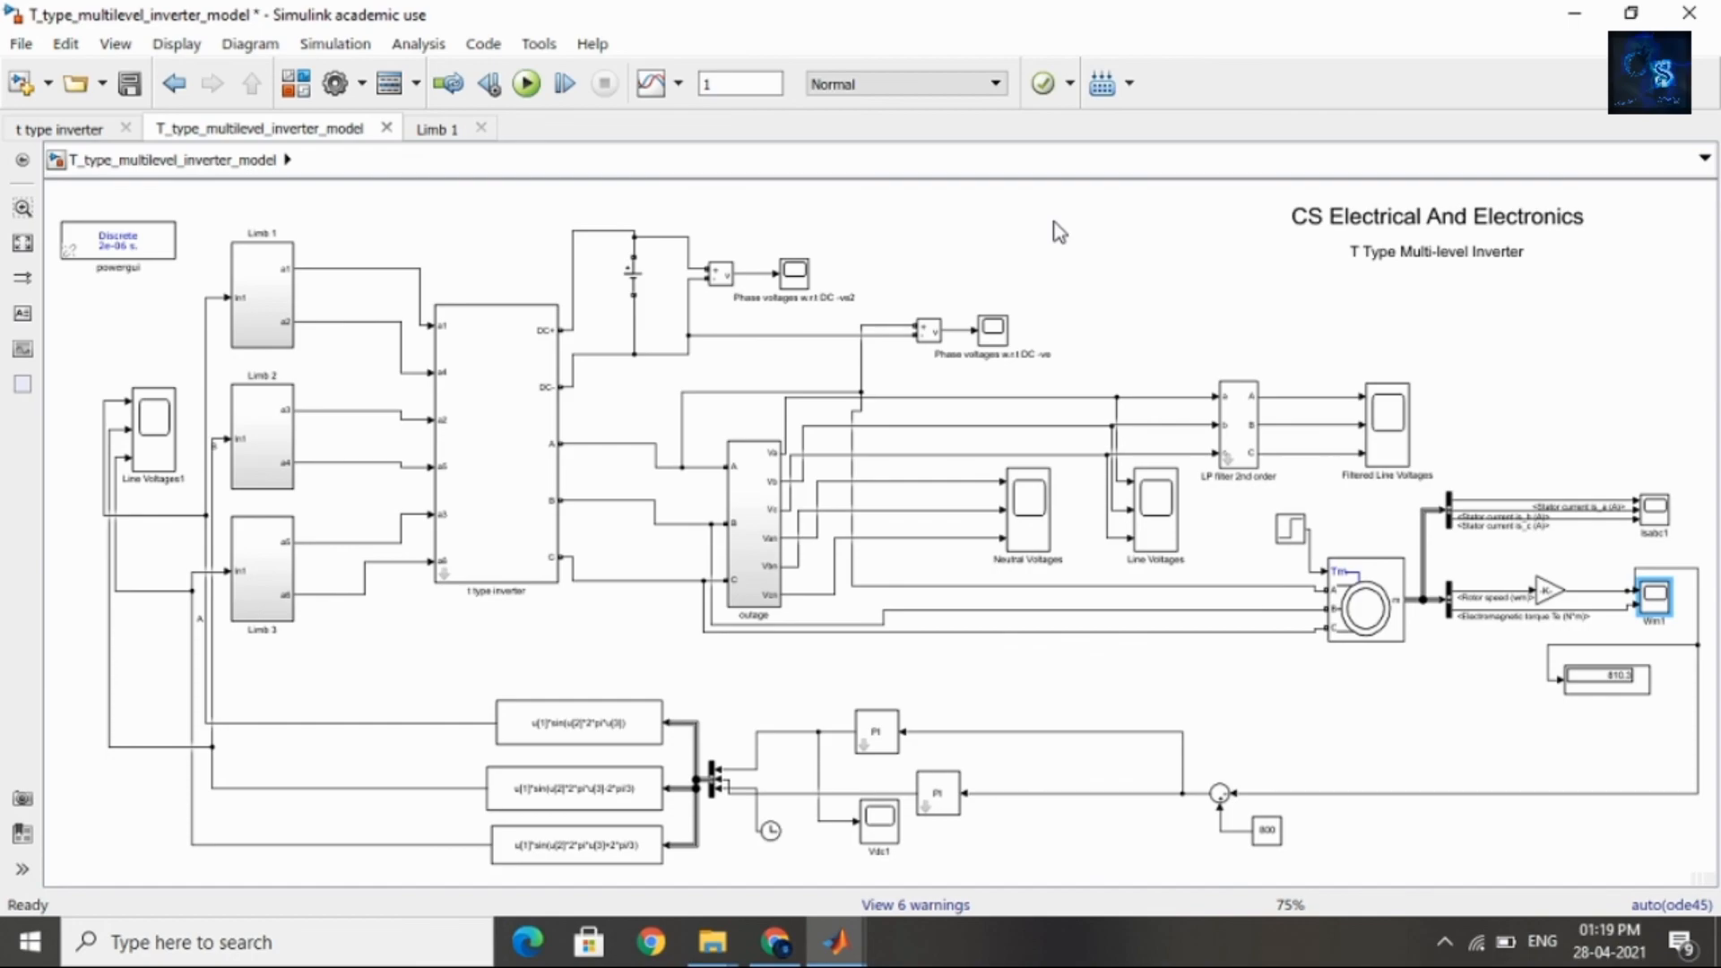